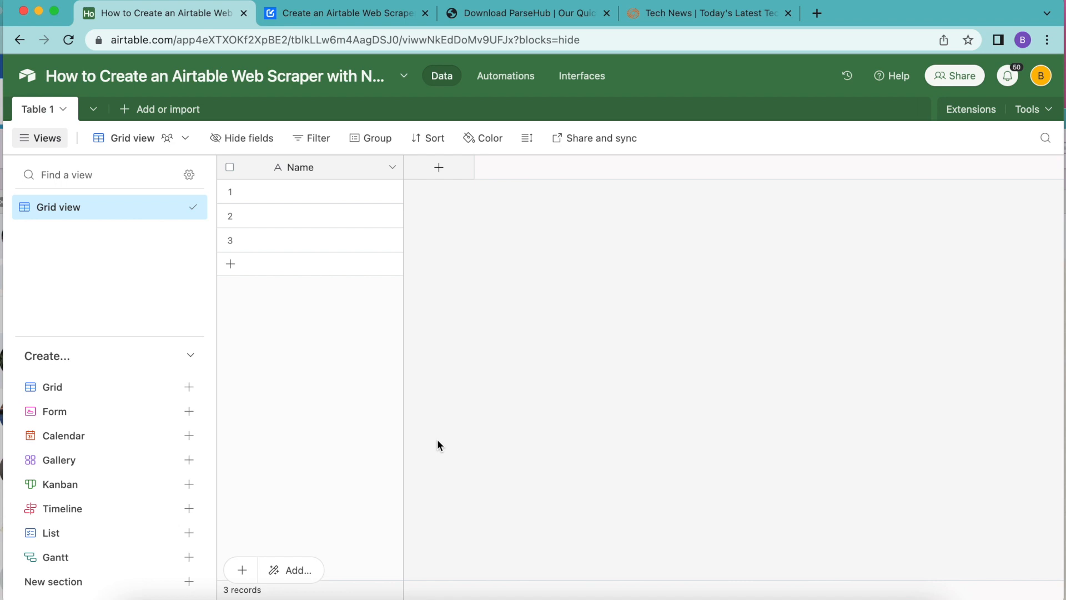
mouse_move(355, 155)
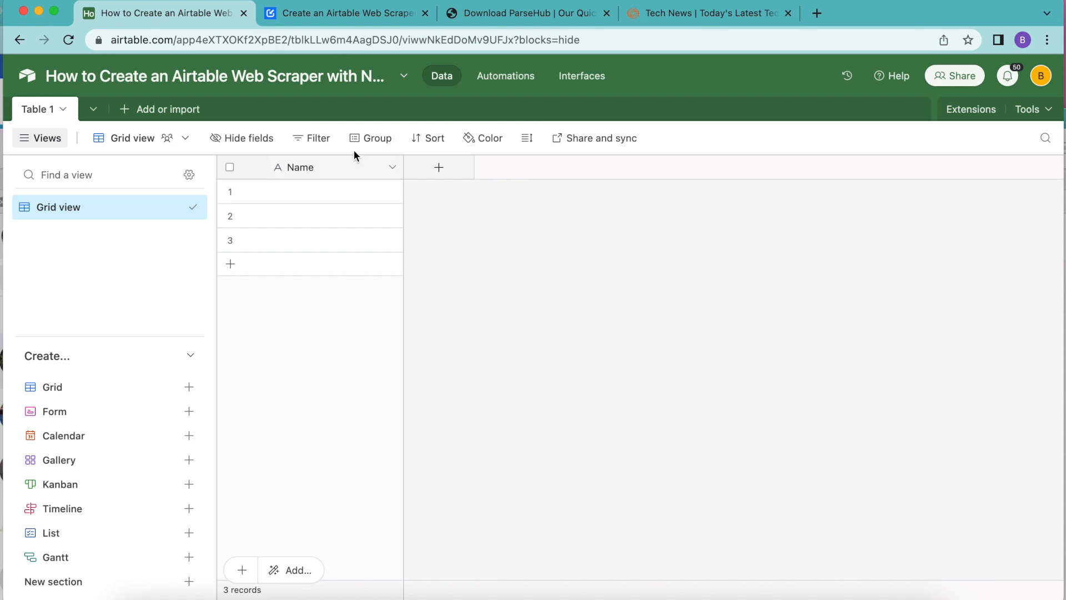
mouse_move(544, 223)
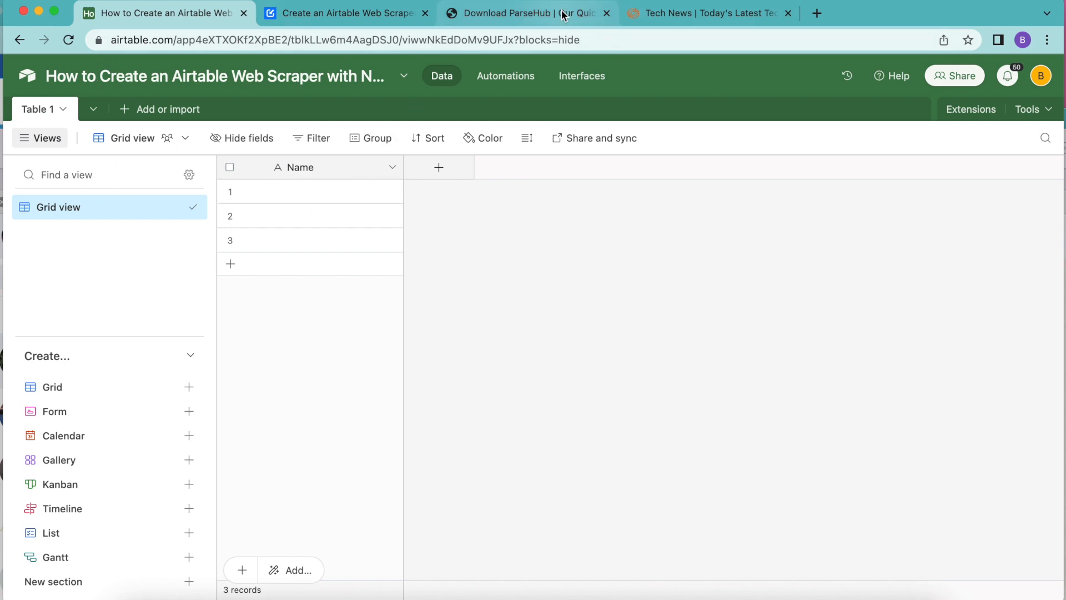
- Review the ParseHub and Data Fetcher reference pages, then browse the base's extension marketplace
click(527, 14)
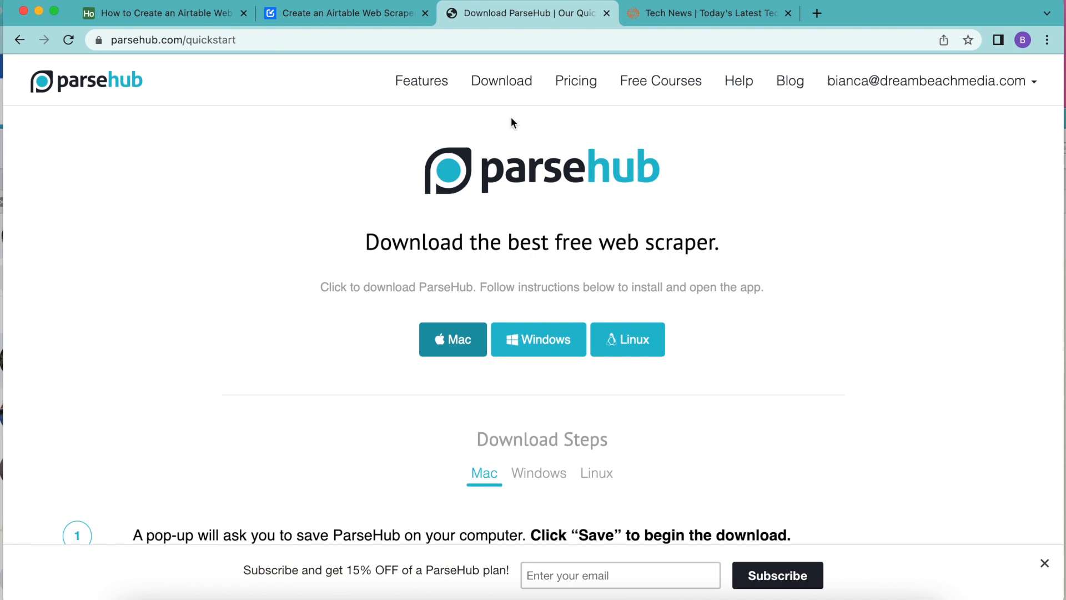
mouse_move(194, 134)
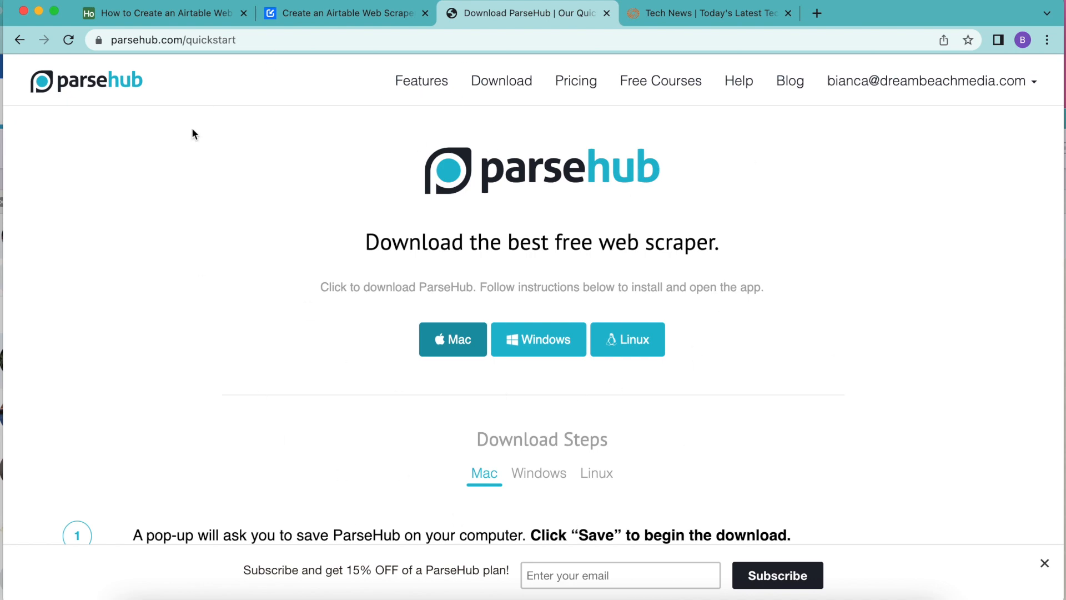
click(349, 14)
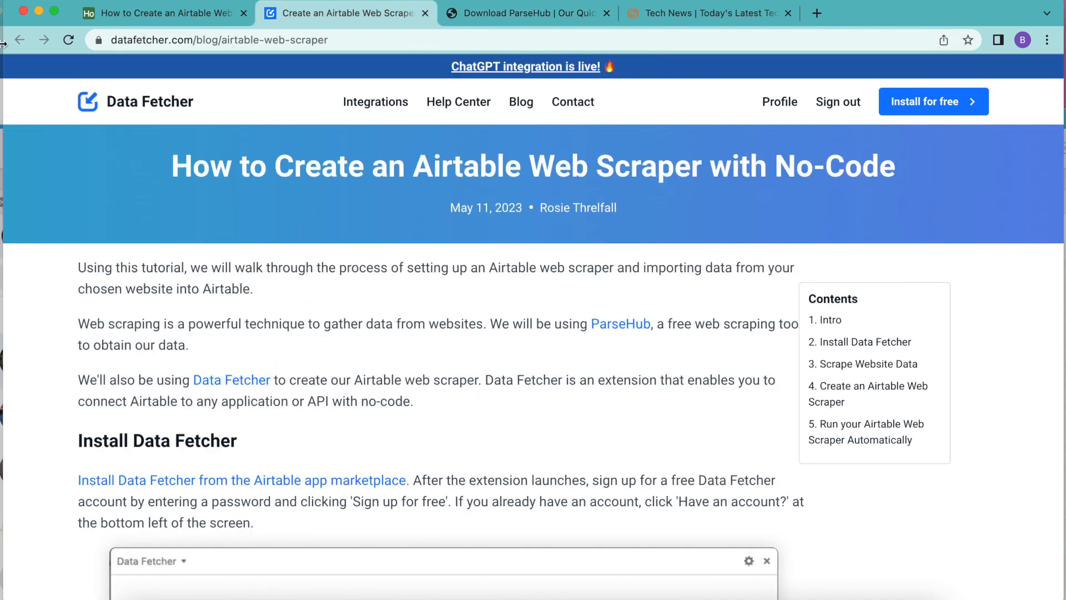
mouse_move(421, 287)
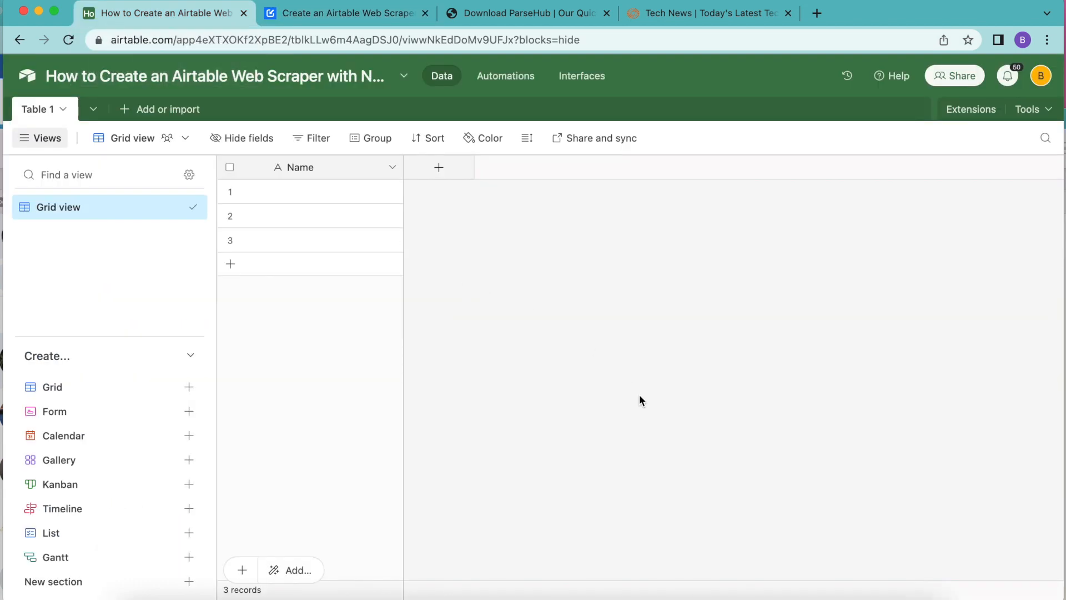
mouse_move(817, 182)
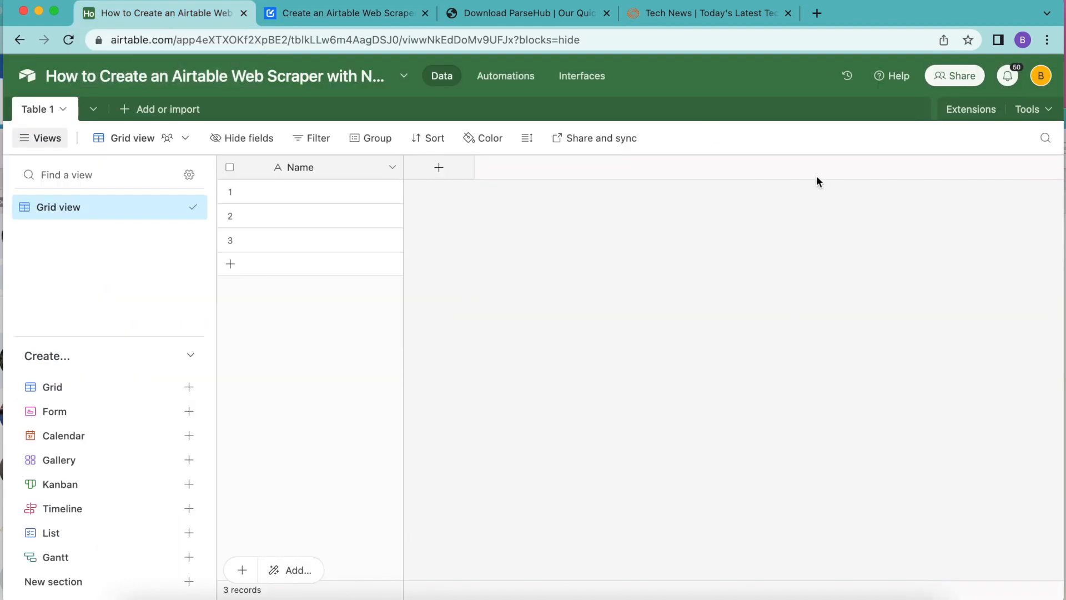
mouse_move(630, 262)
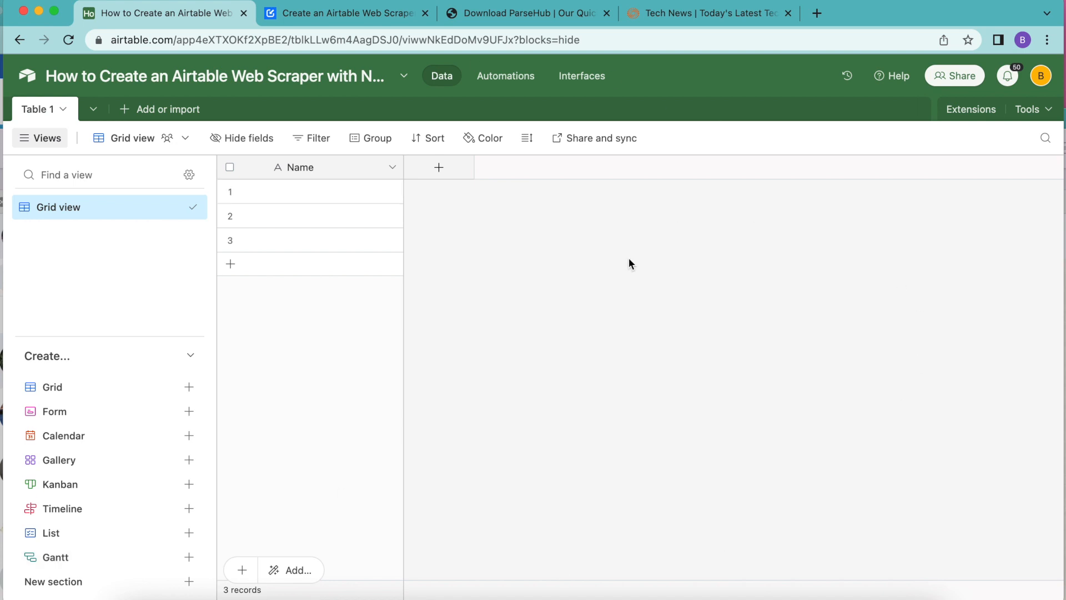
mouse_move(971, 111)
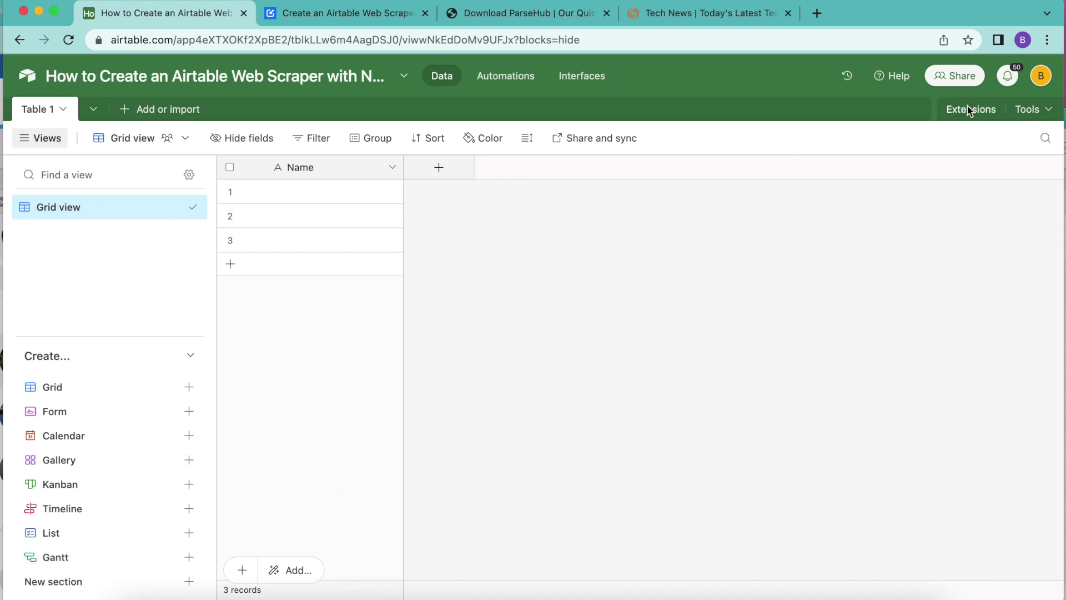
click(970, 109)
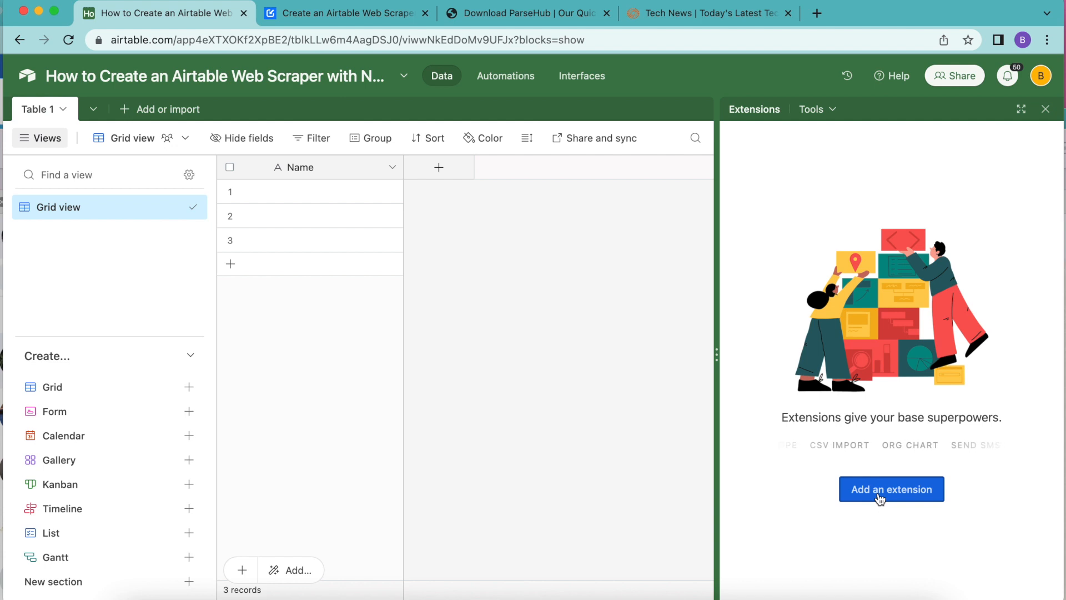
click(890, 489)
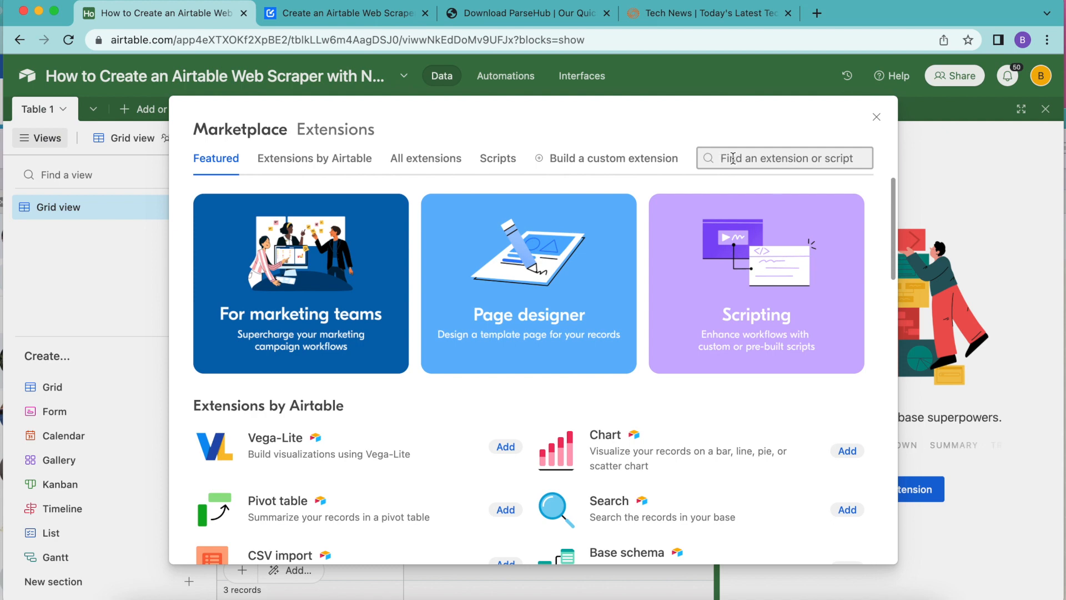
- Add the Data Fetcher extension to the base and start its first request, Request 1
text(data fetc)
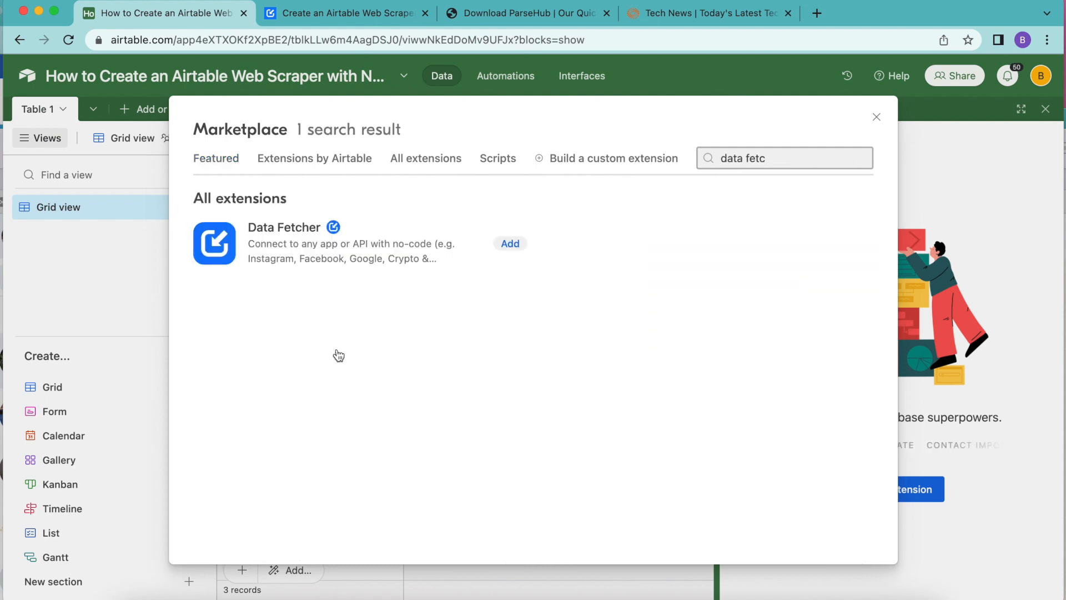
click(510, 243)
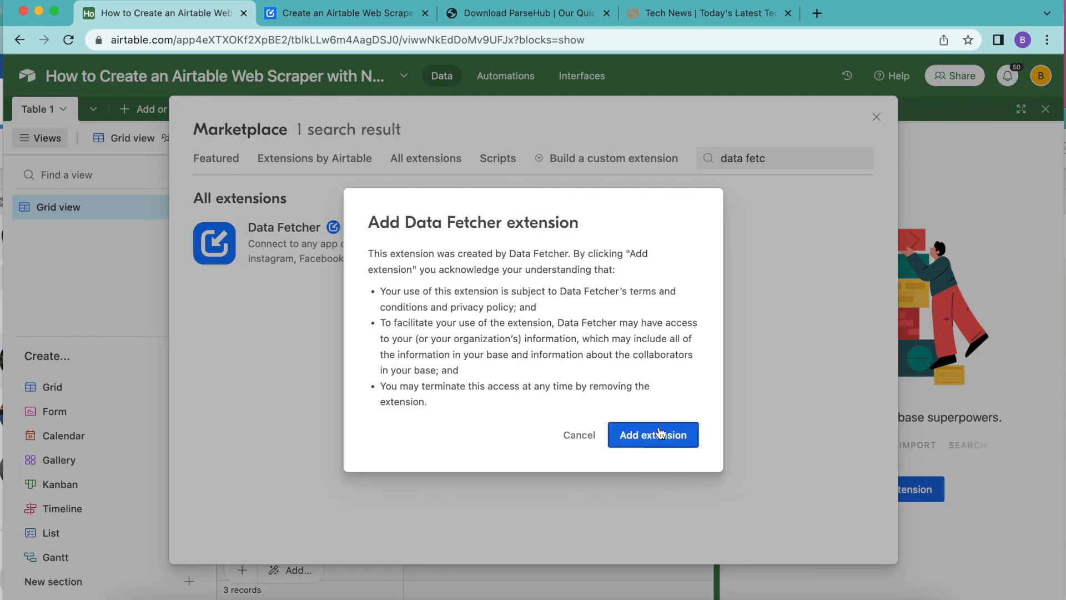
click(653, 435)
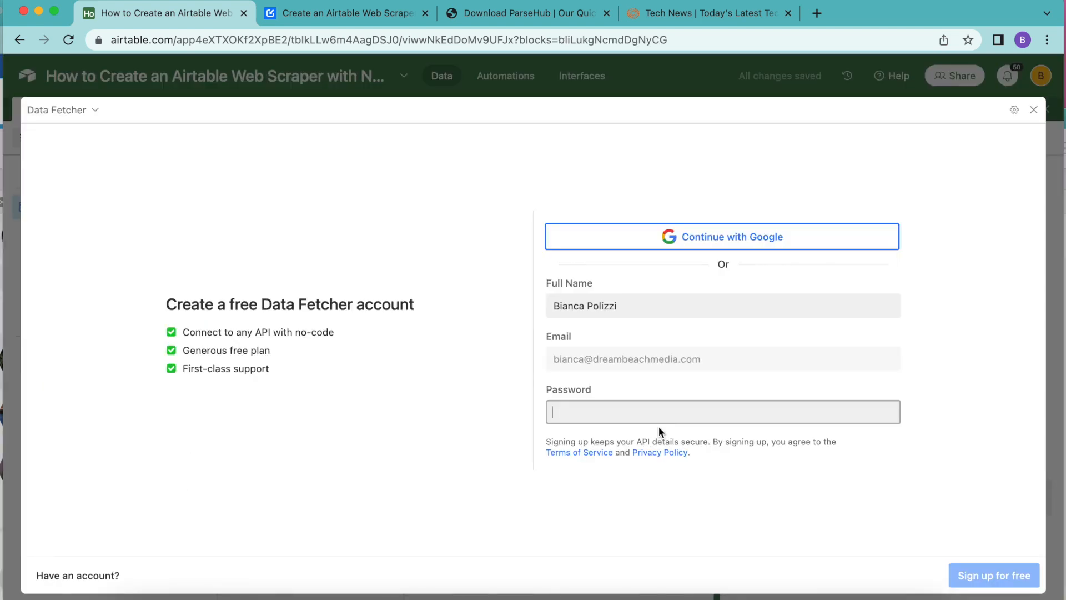
mouse_move(917, 429)
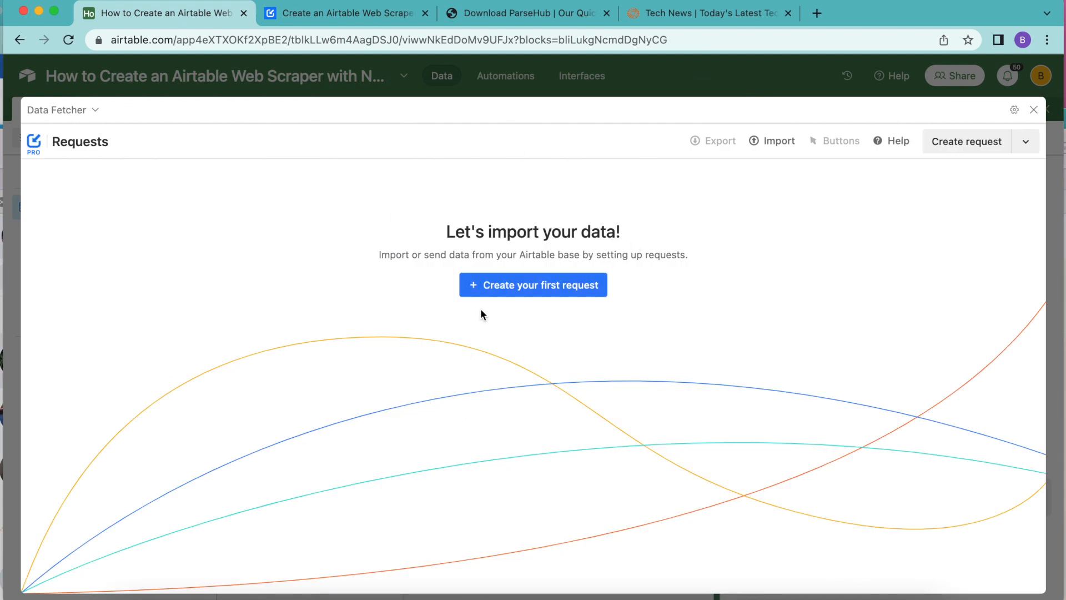
click(533, 284)
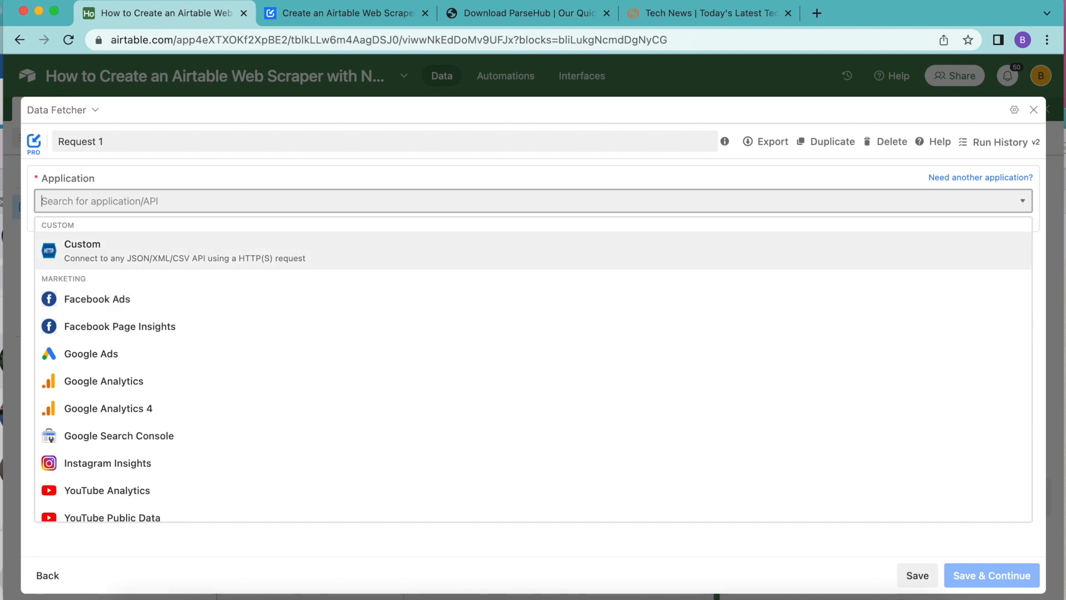
click(534, 13)
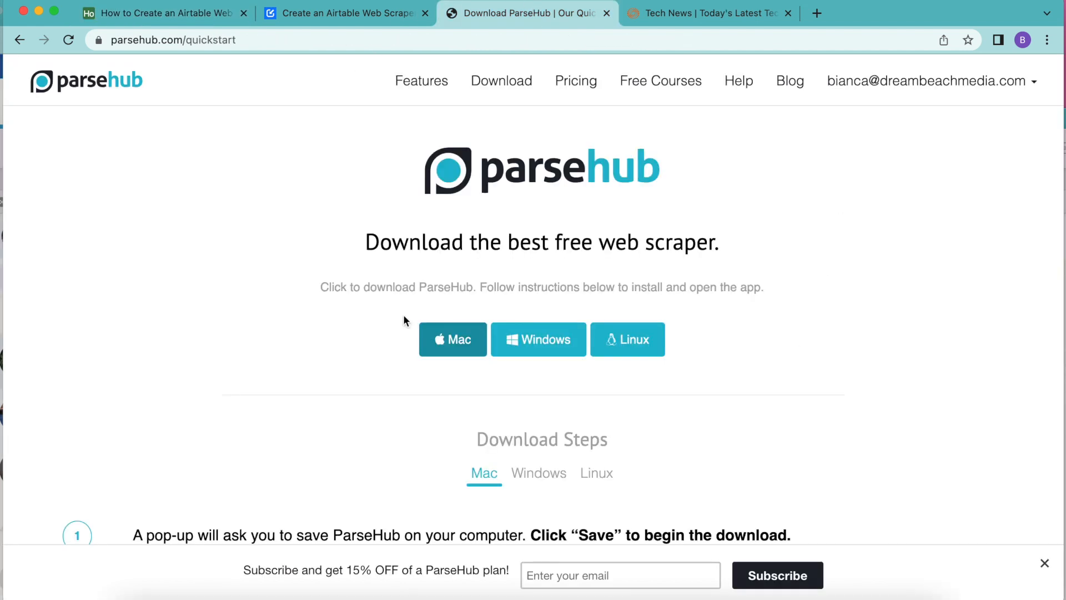
mouse_move(829, 294)
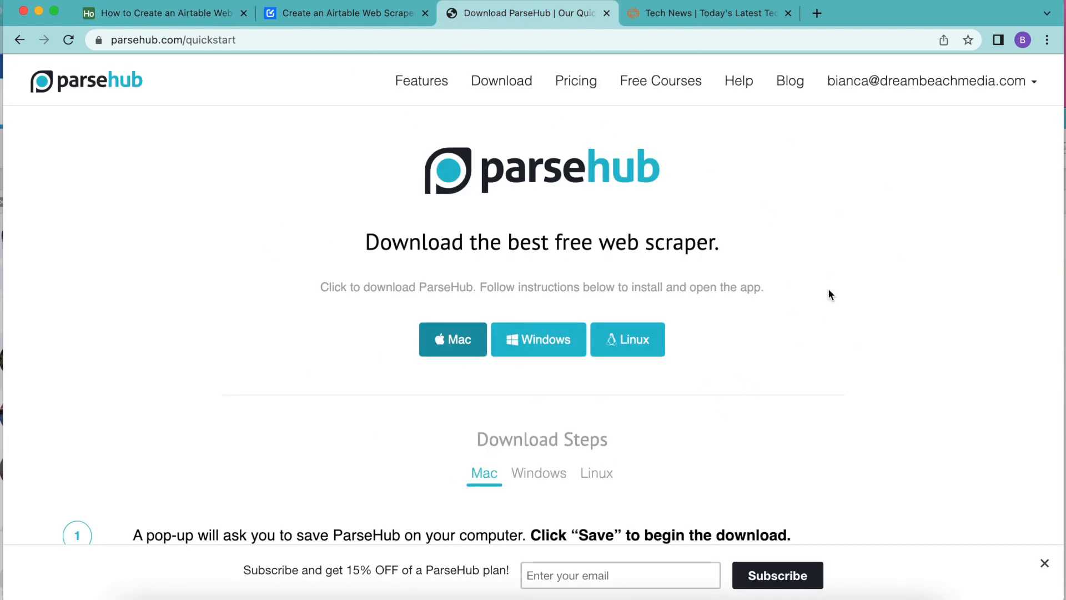
mouse_move(619, 368)
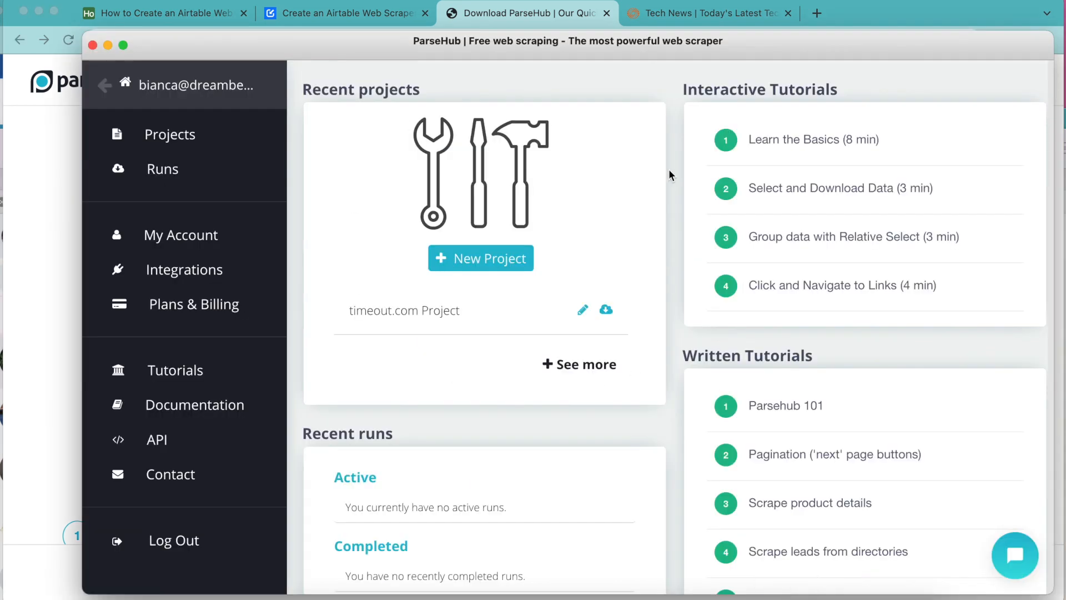
mouse_move(535, 174)
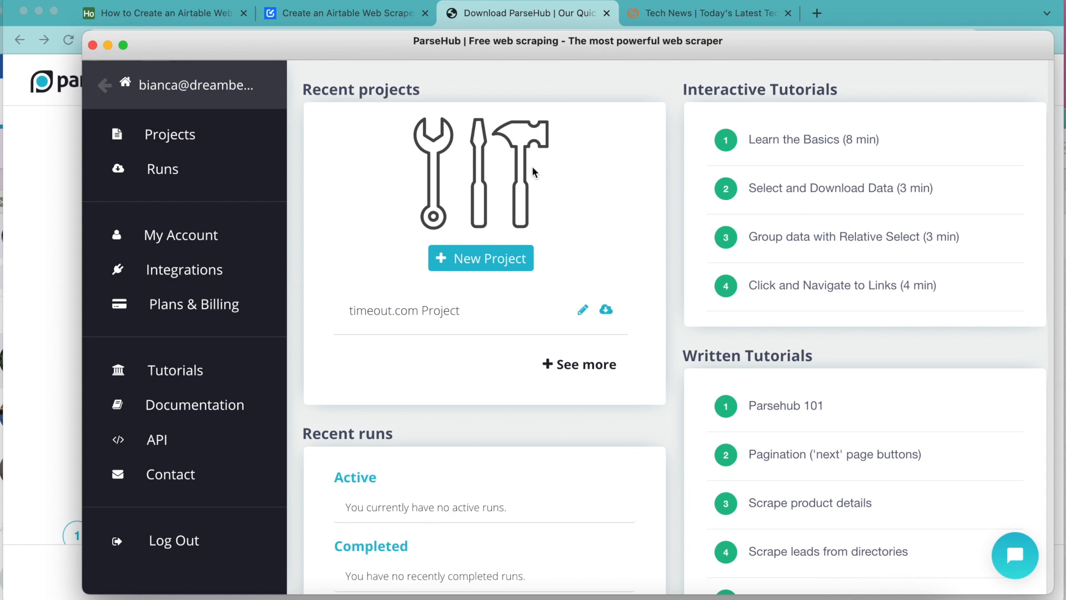
click(480, 257)
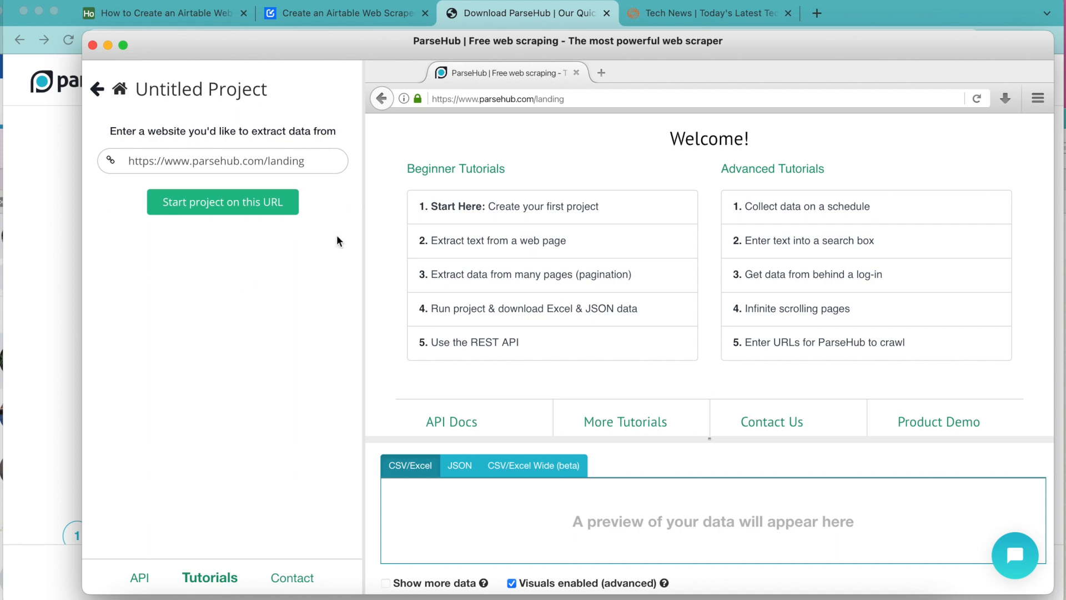
mouse_move(282, 299)
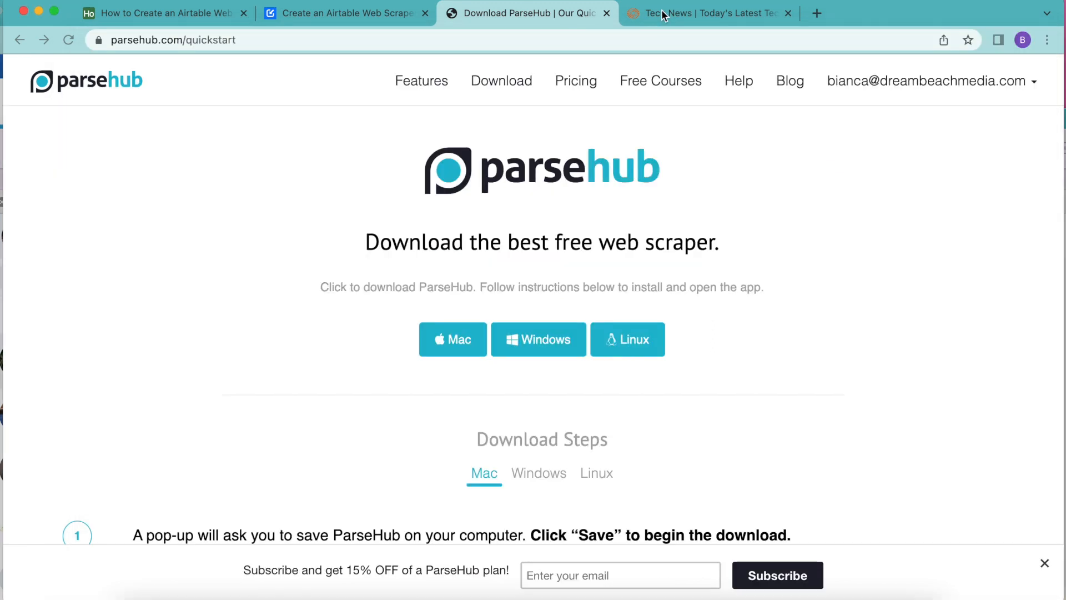
click(706, 13)
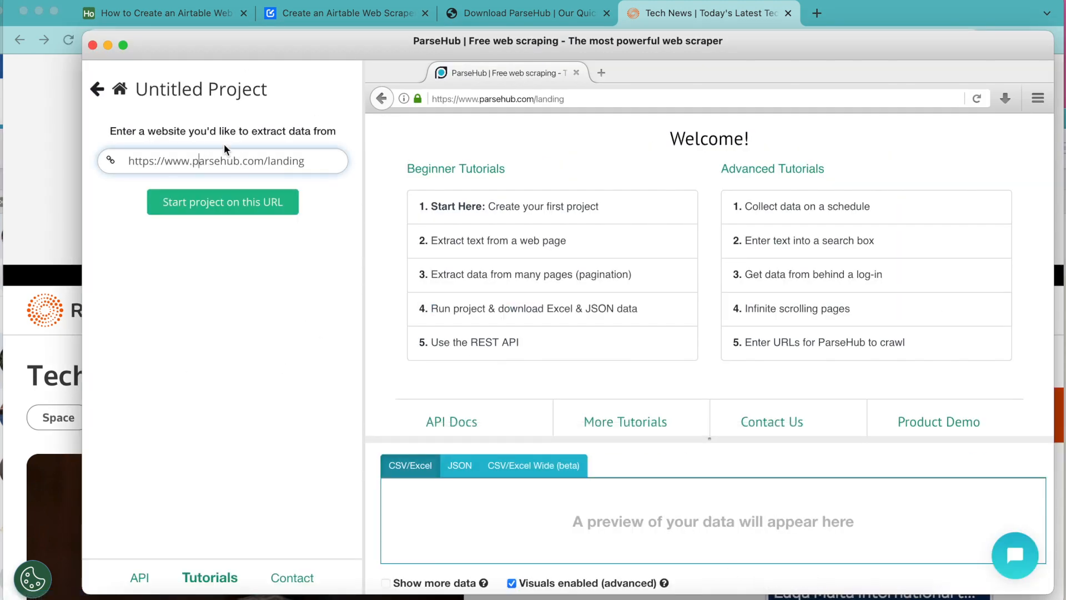
text(https://www.reuters.com/technology/)
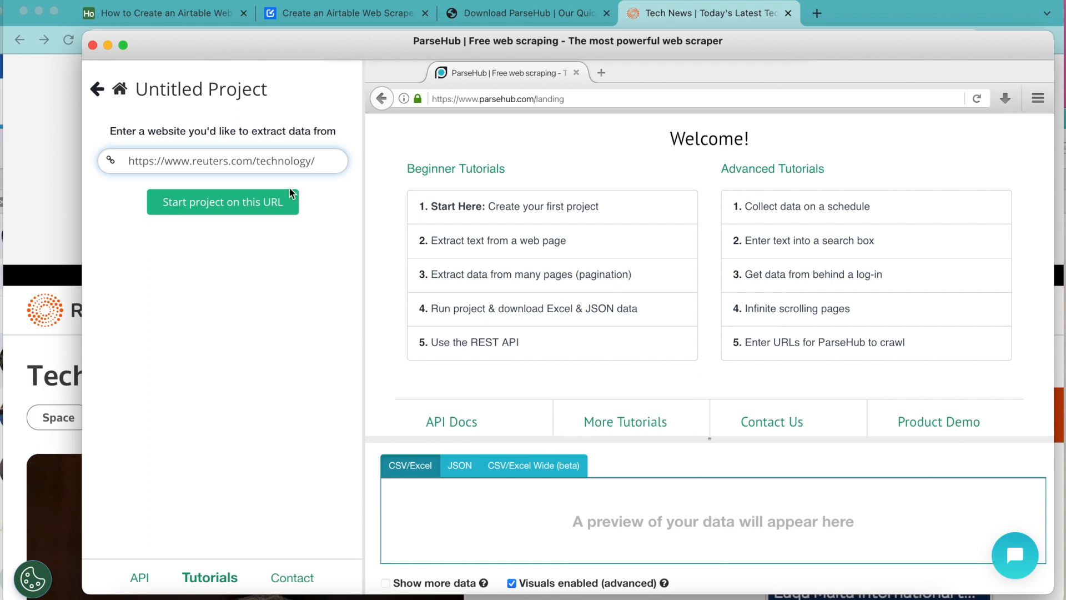
mouse_move(239, 211)
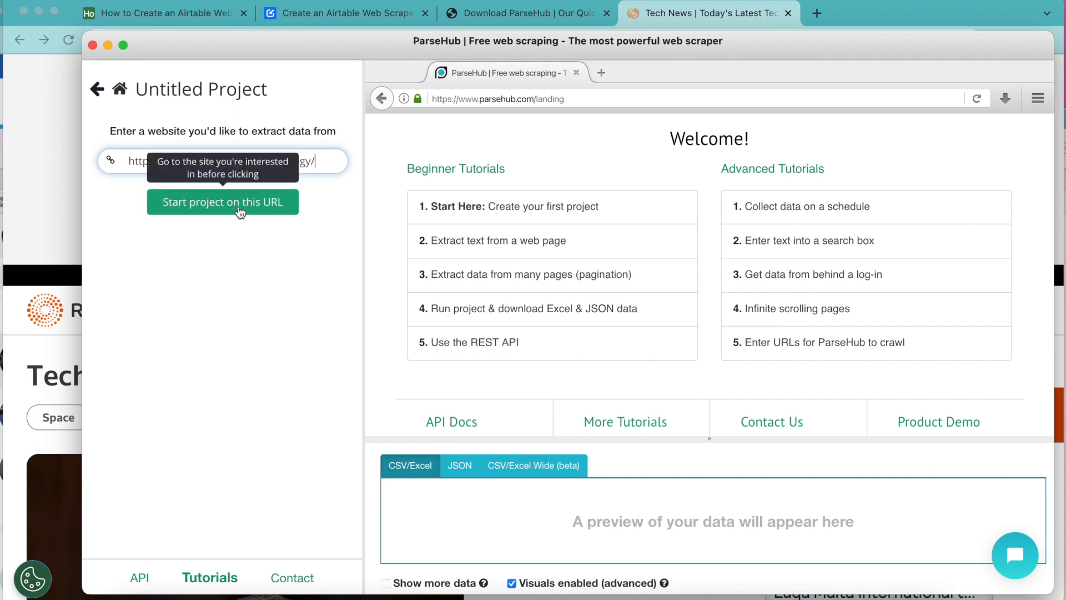
- Load the Reuters page, select the news headlines for name and URL extraction, and run the project
click(222, 203)
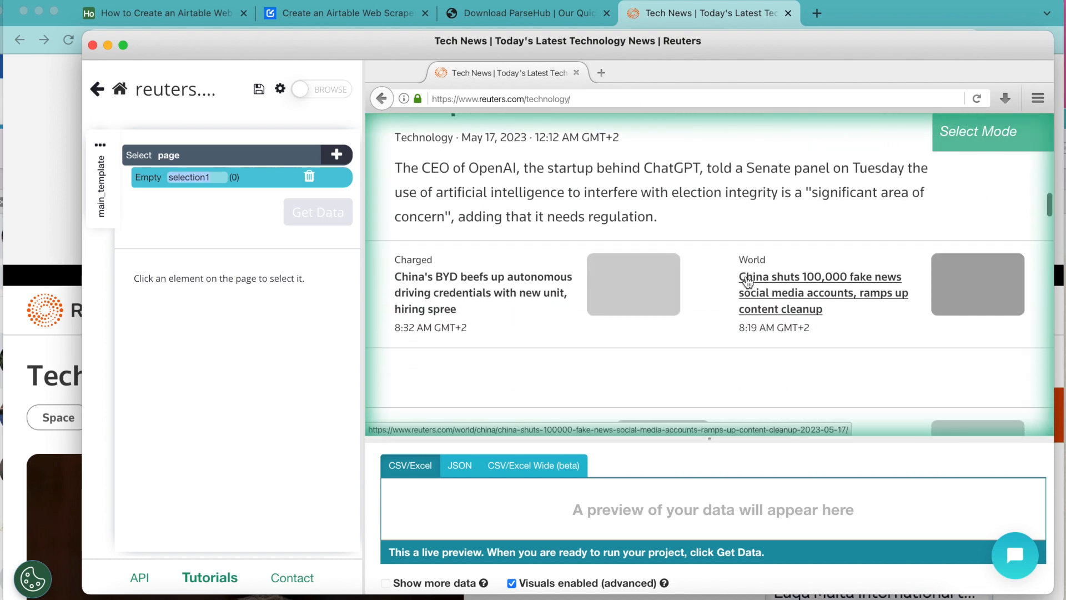
mouse_move(482, 304)
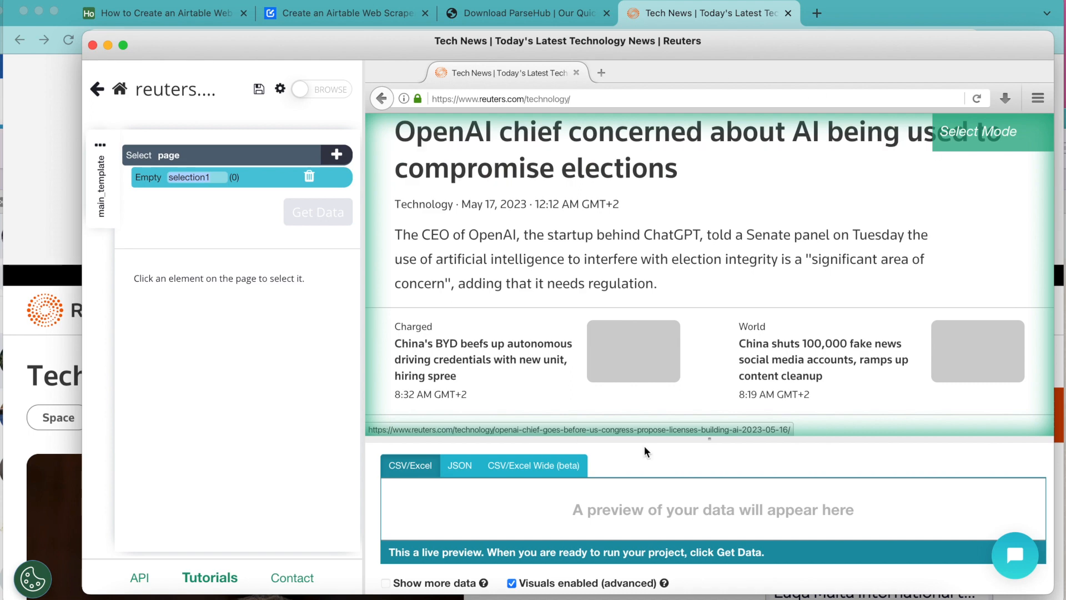
click(644, 259)
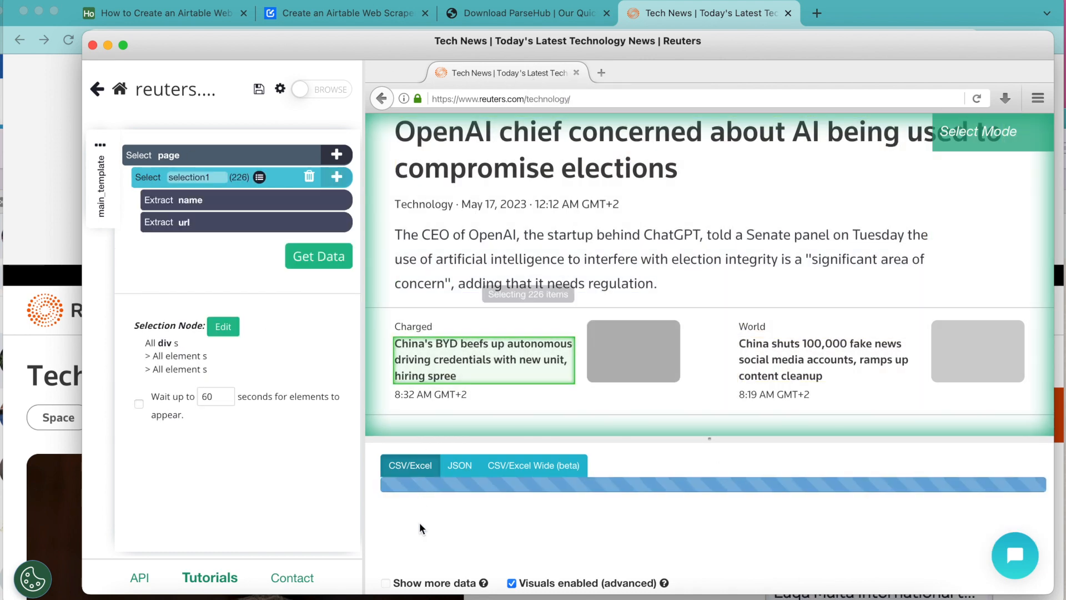
click(318, 255)
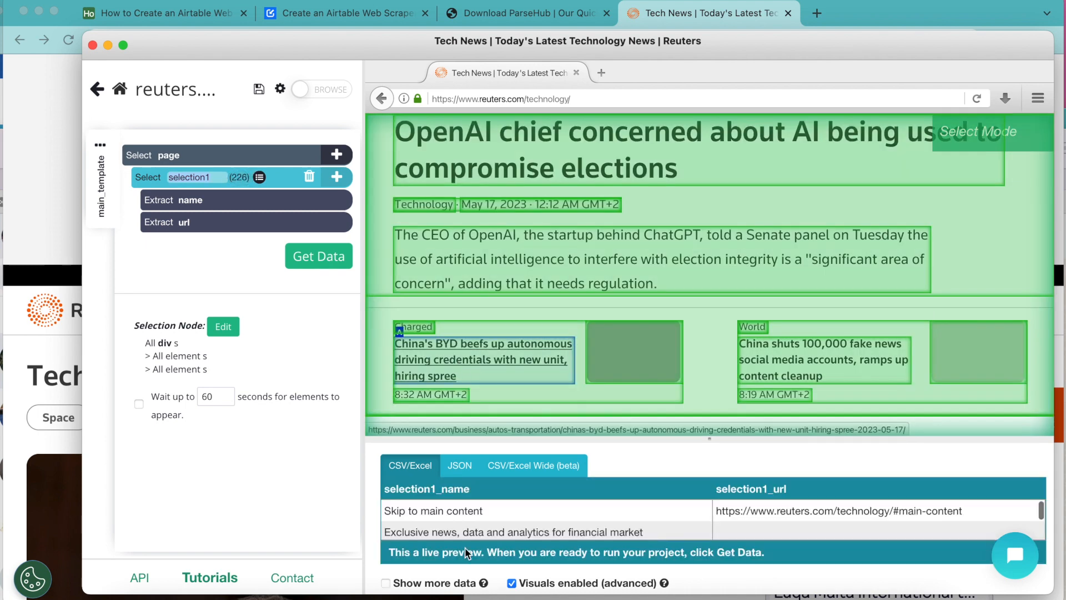
mouse_move(906, 555)
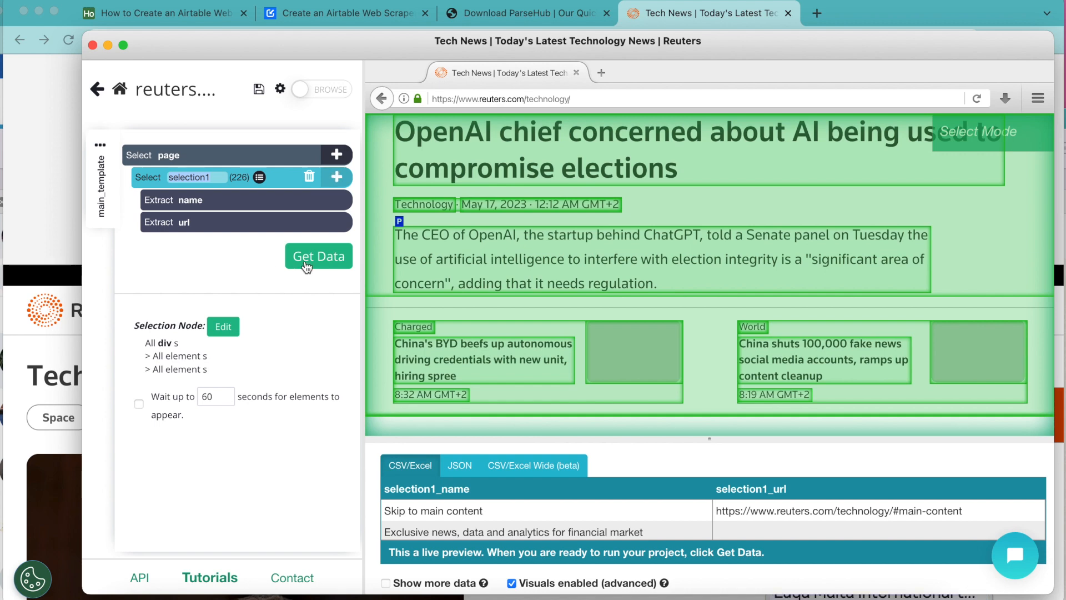
click(317, 255)
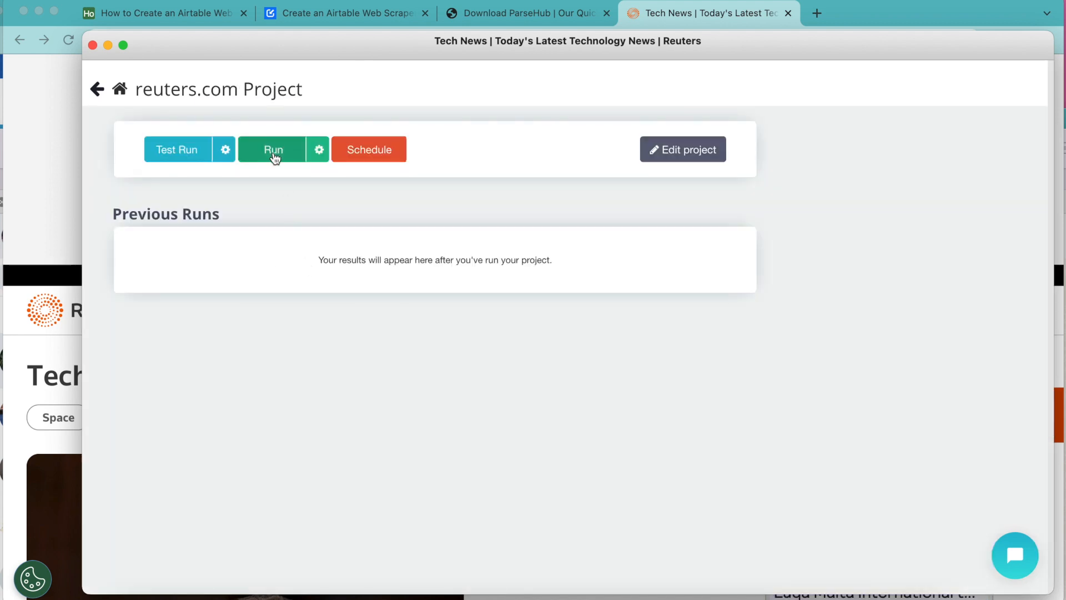
click(273, 149)
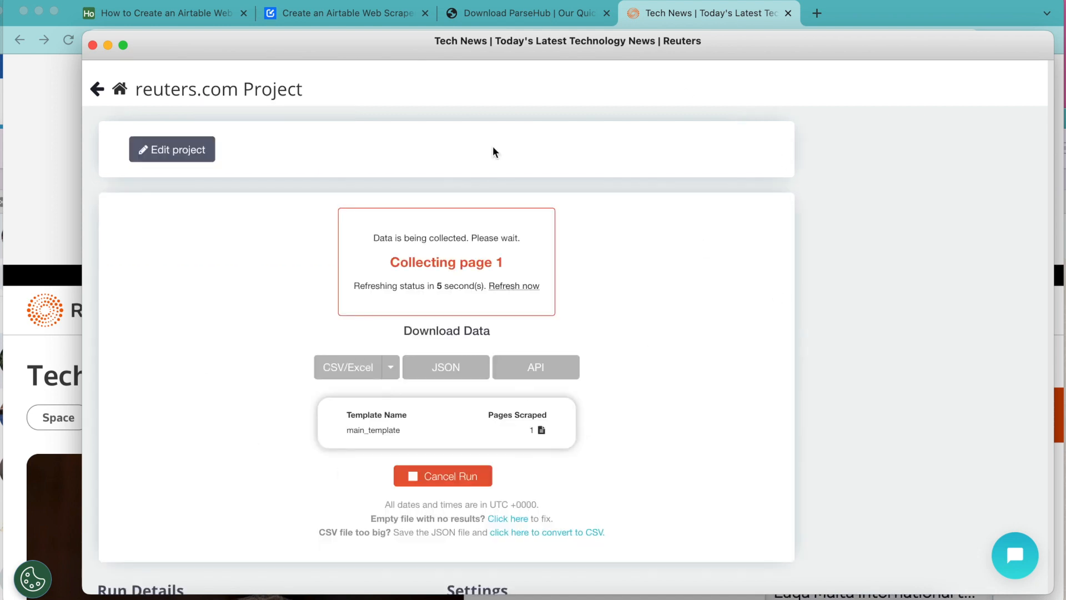
mouse_move(367, 208)
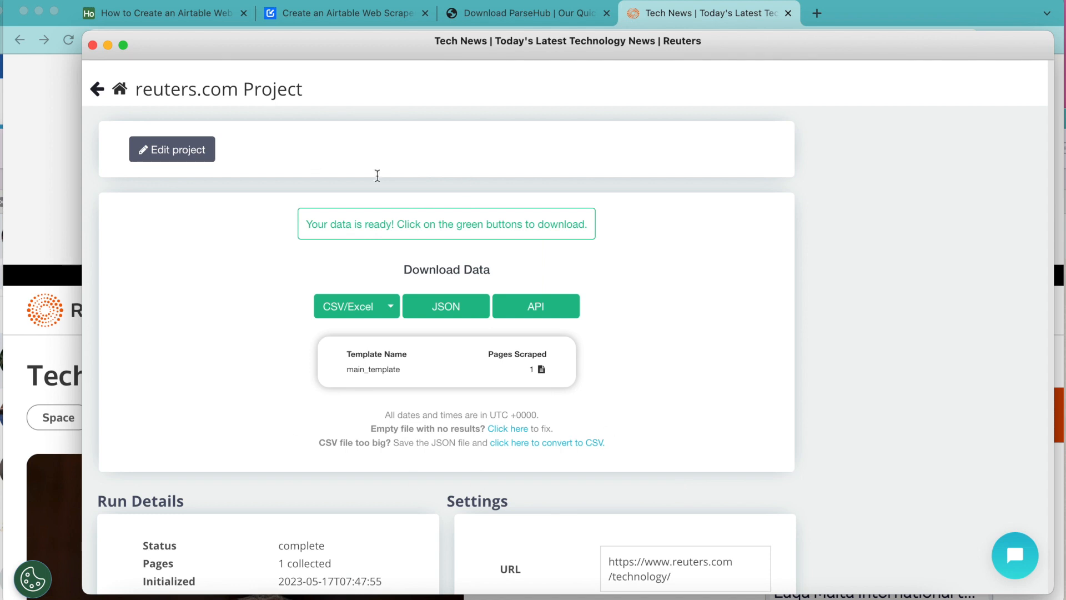
mouse_move(400, 427)
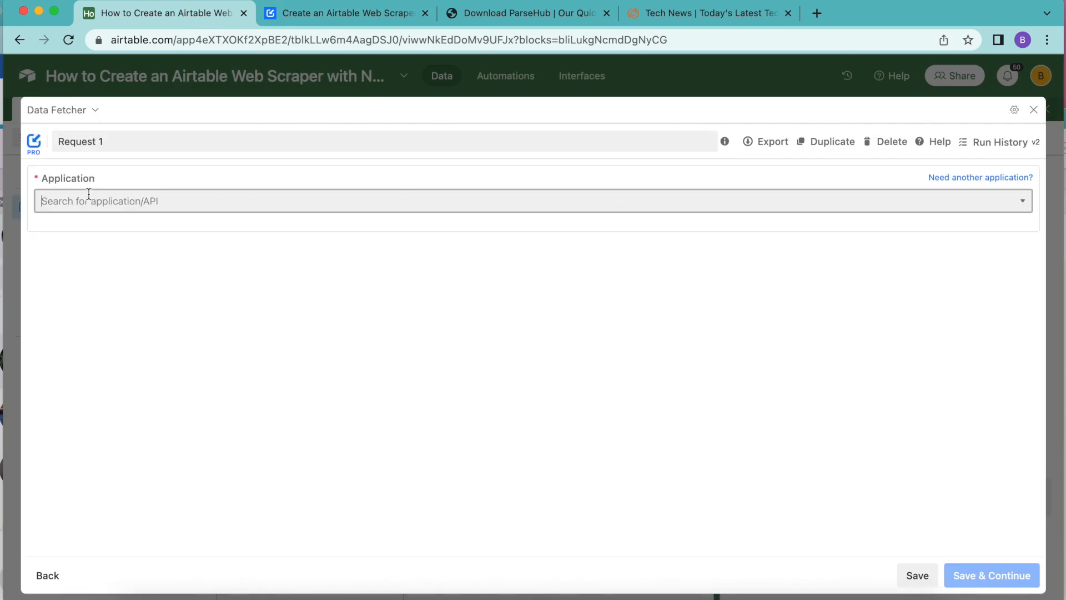
- Choose ParseHub as the request's application and find the API key on the ParseHub account page
text(par)
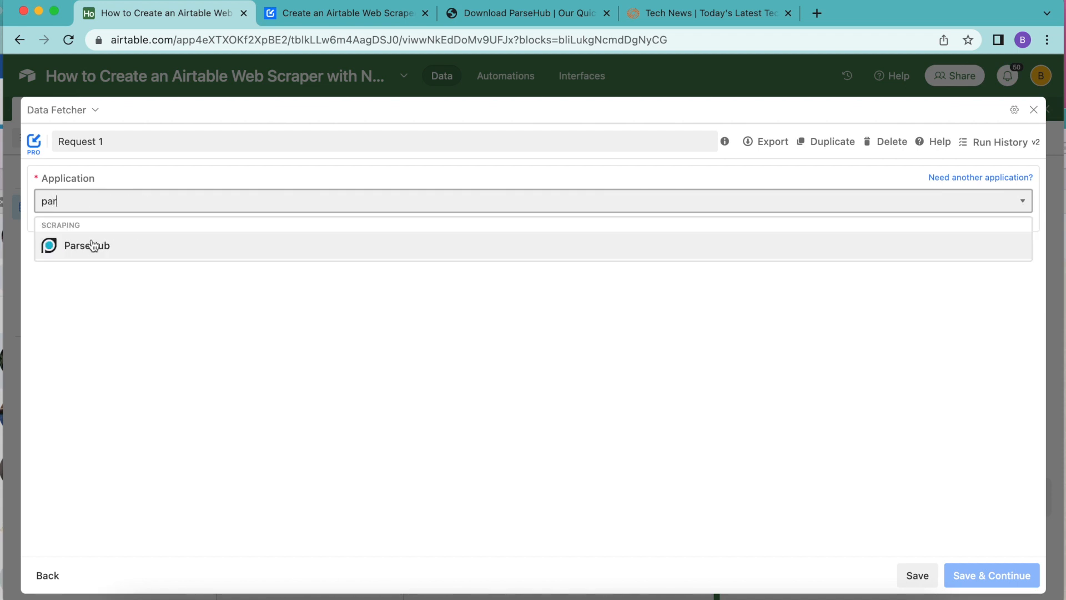
click(85, 245)
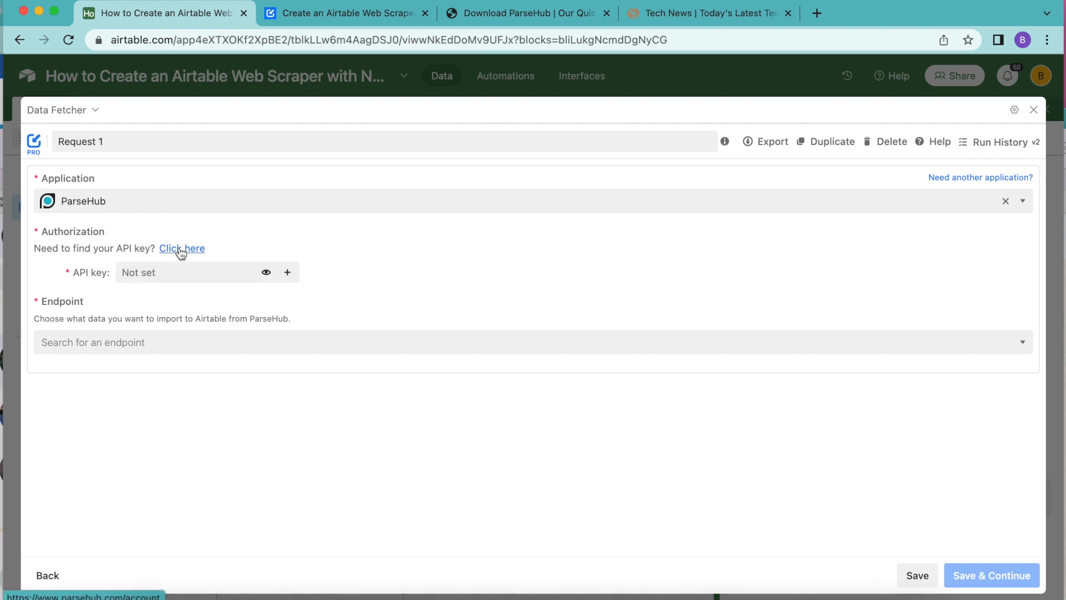
click(182, 249)
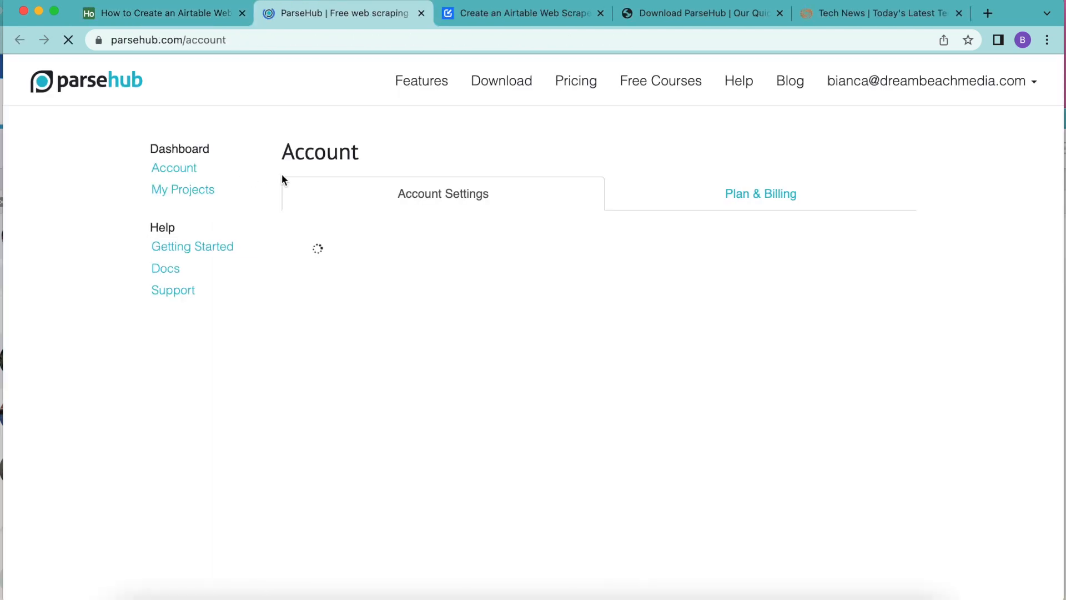
scroll(down, 3)
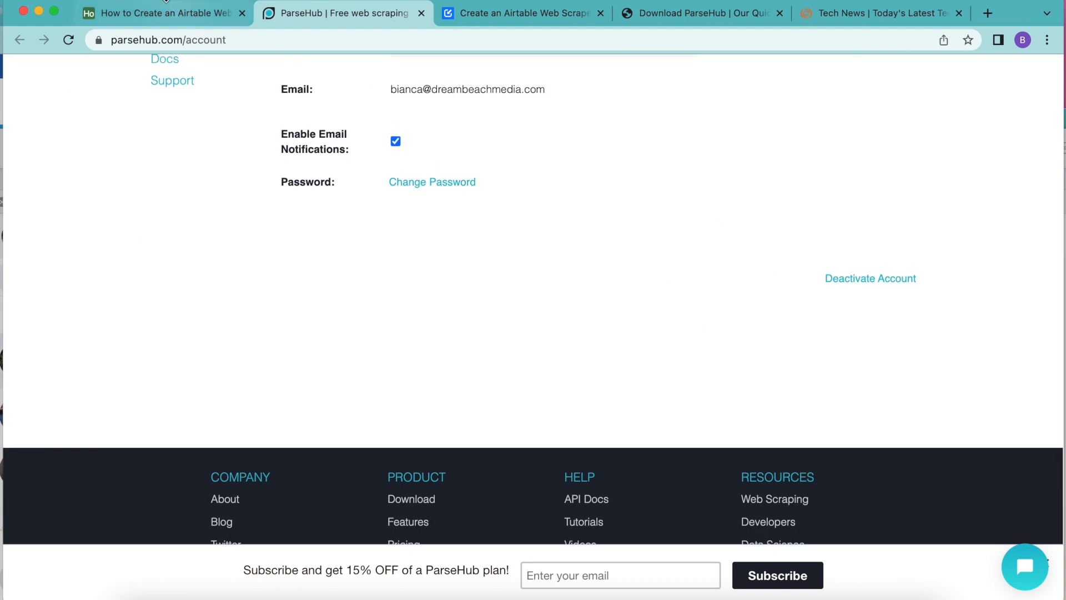
click(161, 12)
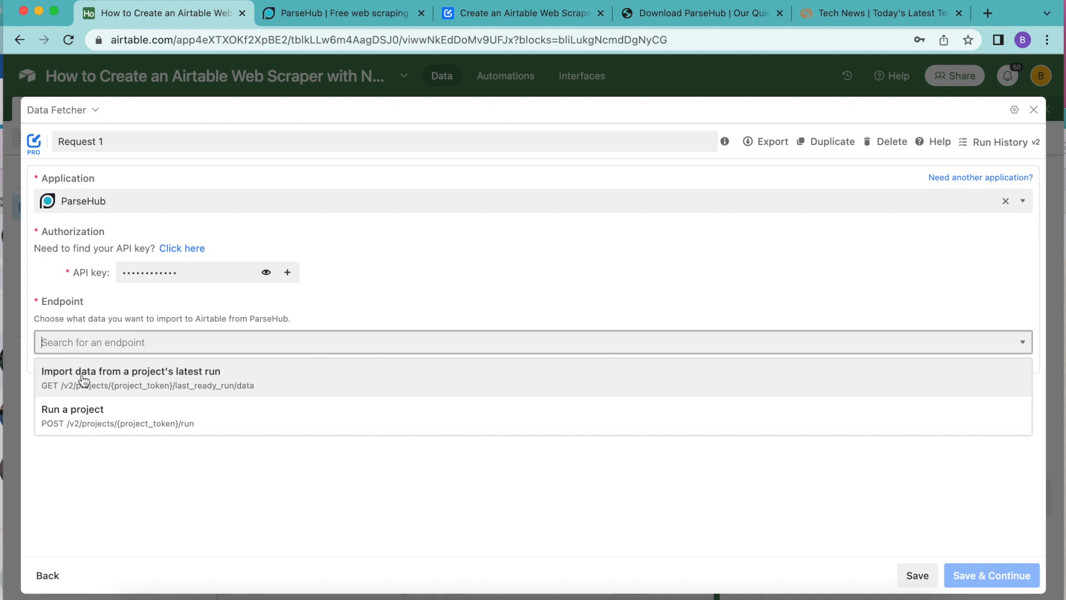
mouse_move(131, 377)
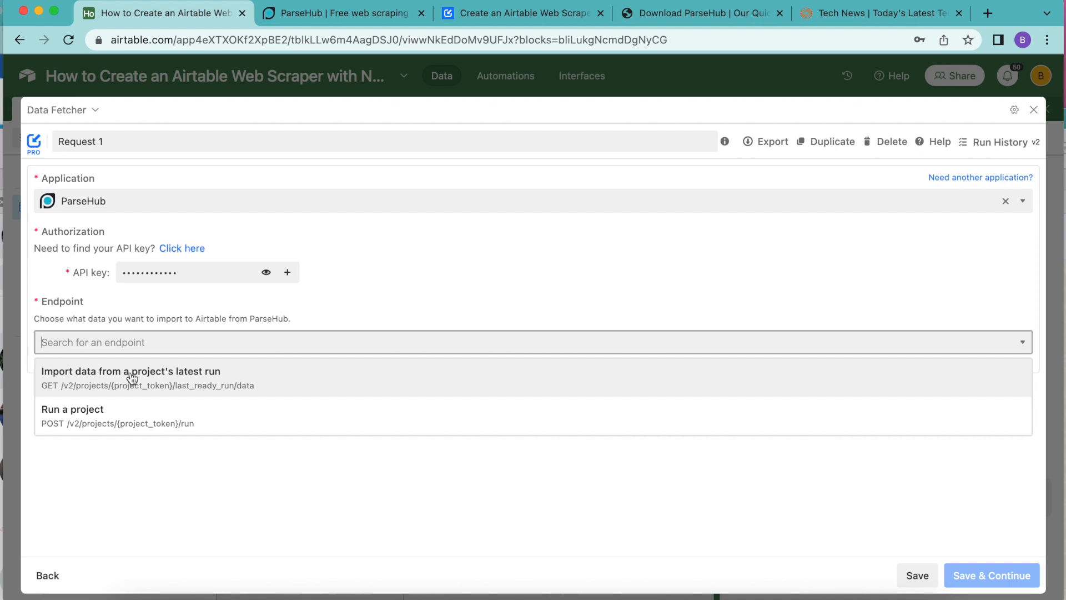
- Import from a project's latest run, rename the request 'Fetch Website Data' and save it
click(131, 371)
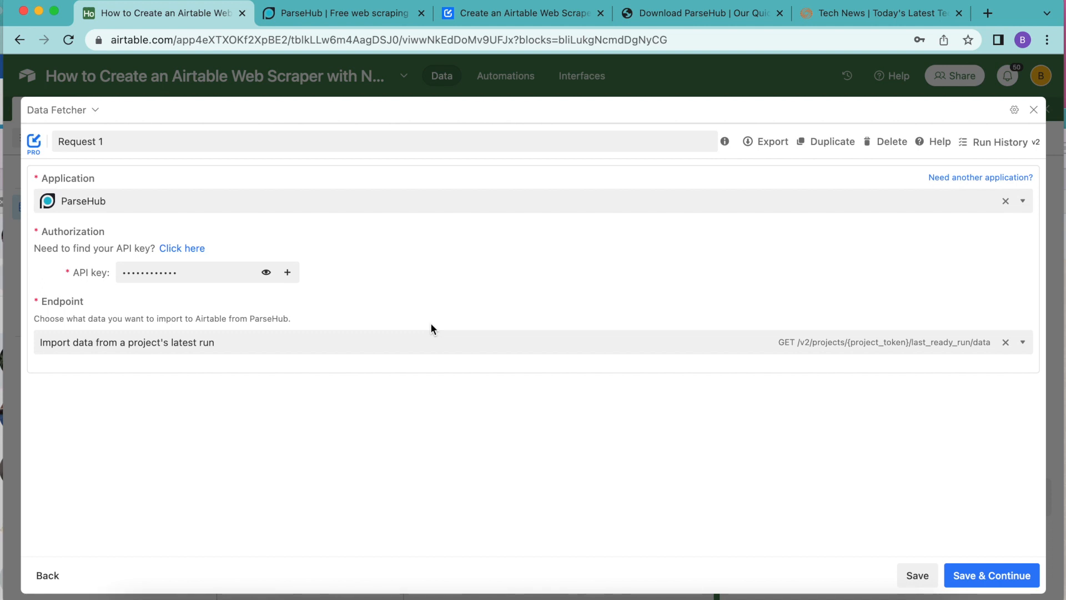
double_click(80, 142)
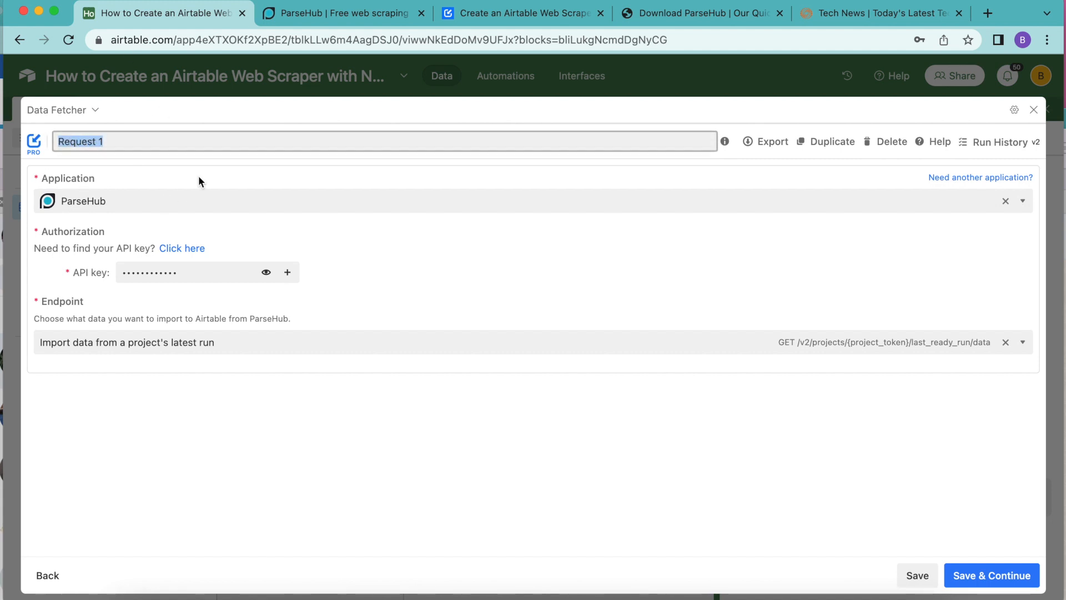
text(Fetch Website Data)
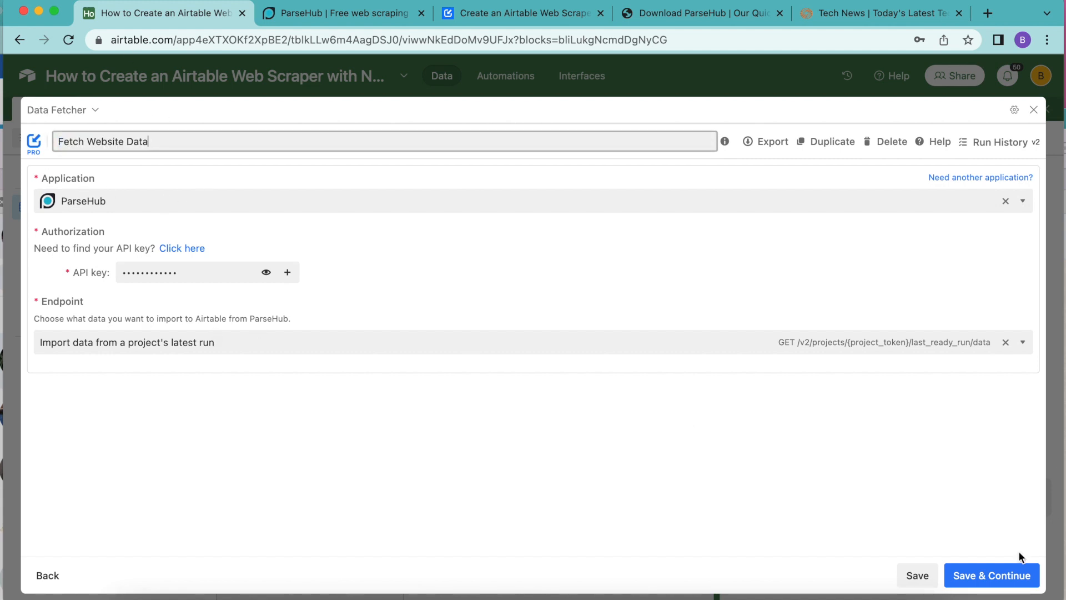
click(993, 575)
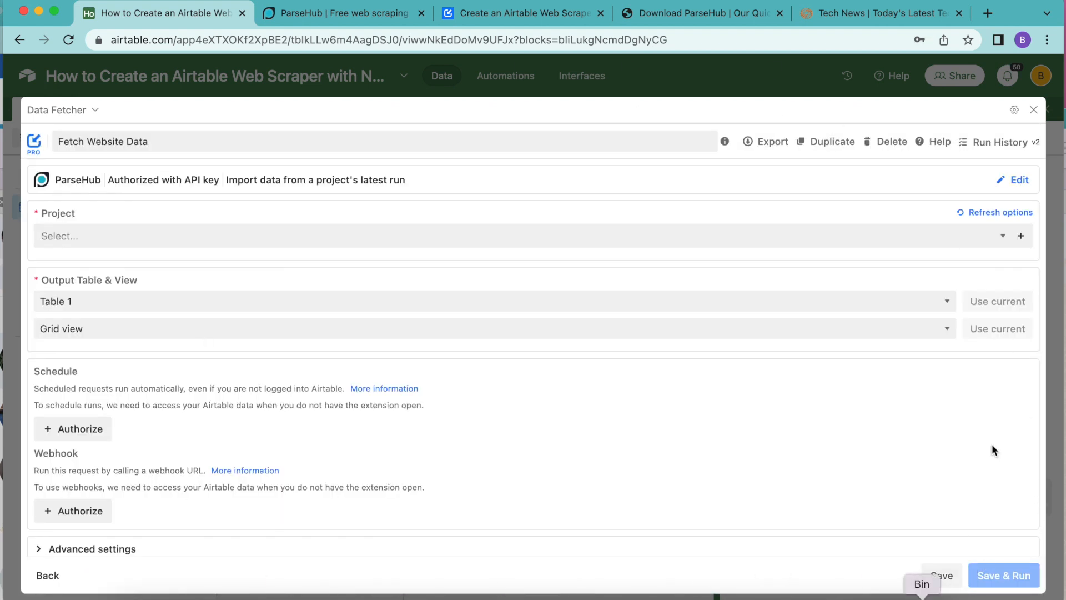
- Select reuters.com Project as the ParseHub source project
click(529, 226)
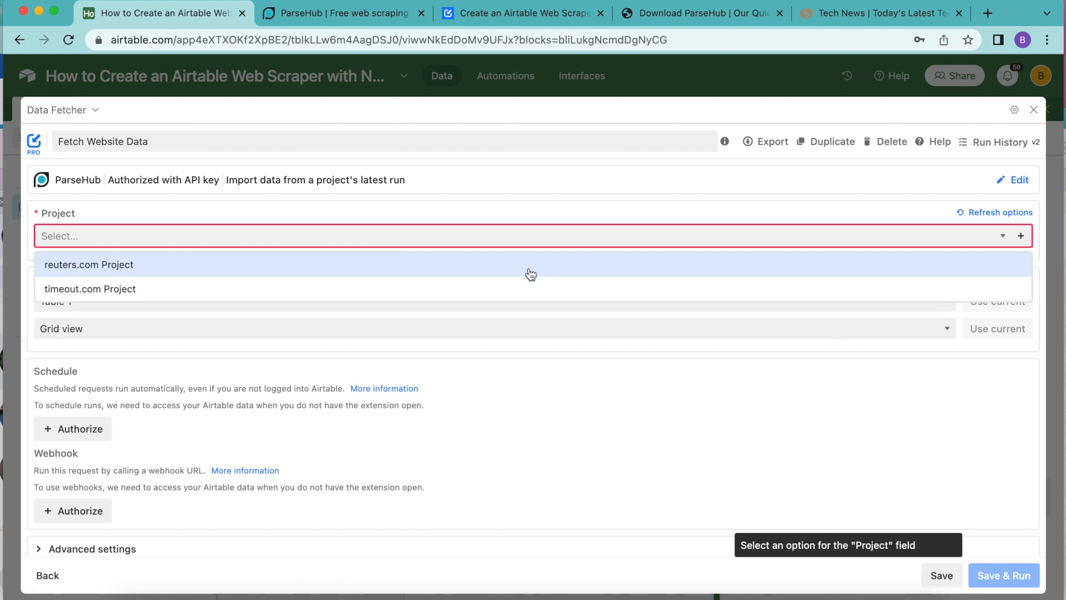
click(89, 265)
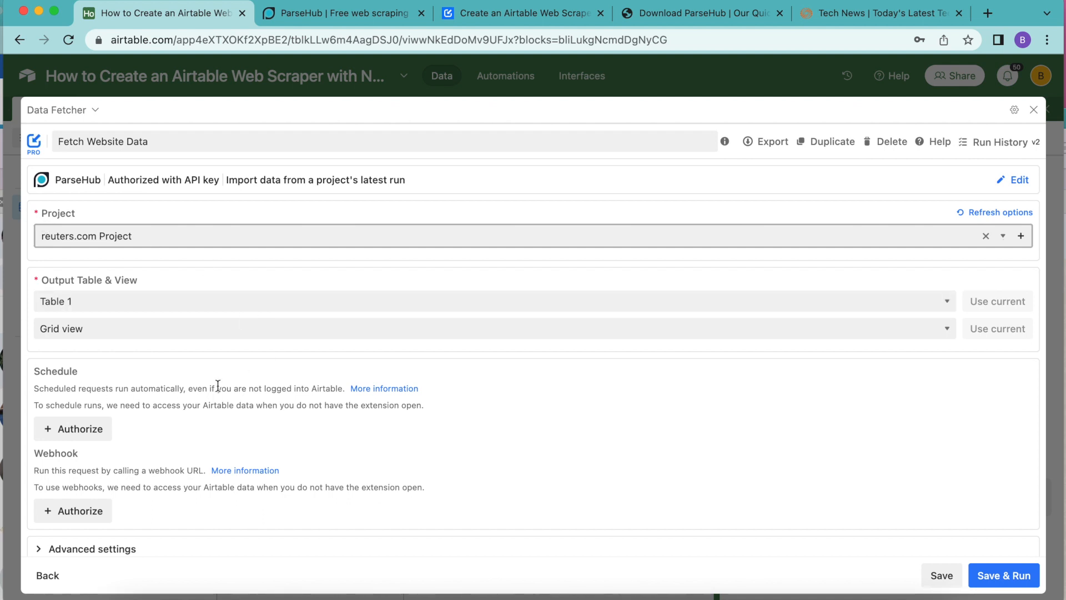
mouse_move(67, 320)
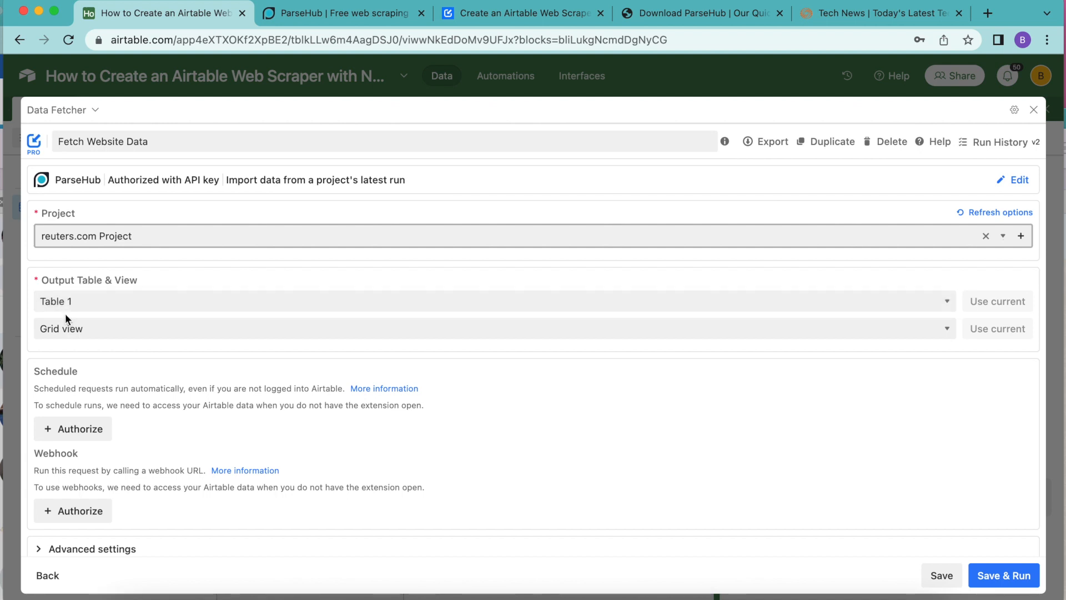
mouse_move(1017, 575)
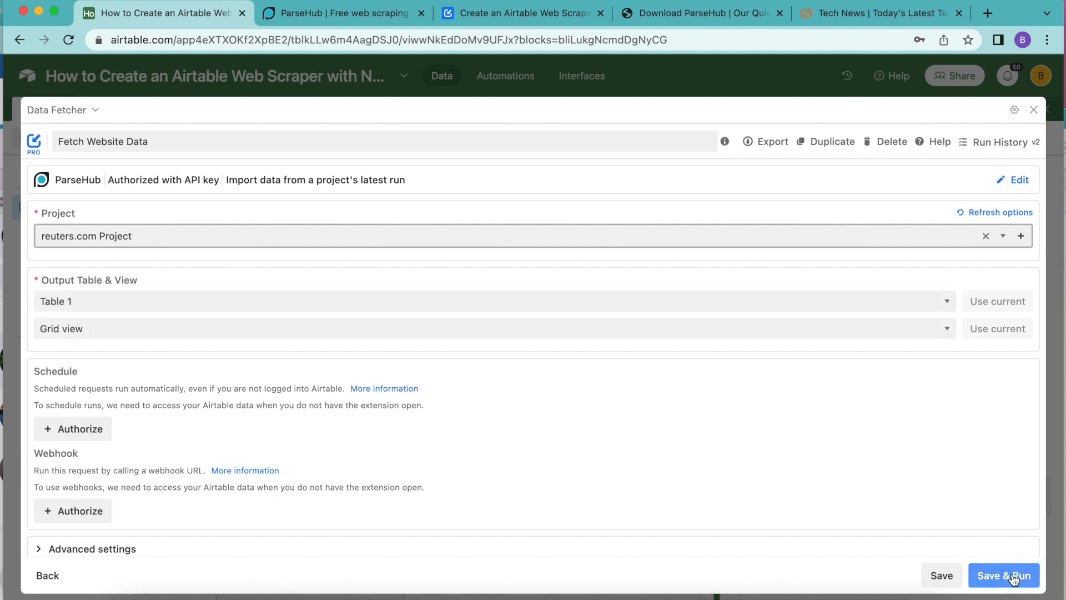
- Save and run the request, confirming it may update the output table
click(1003, 575)
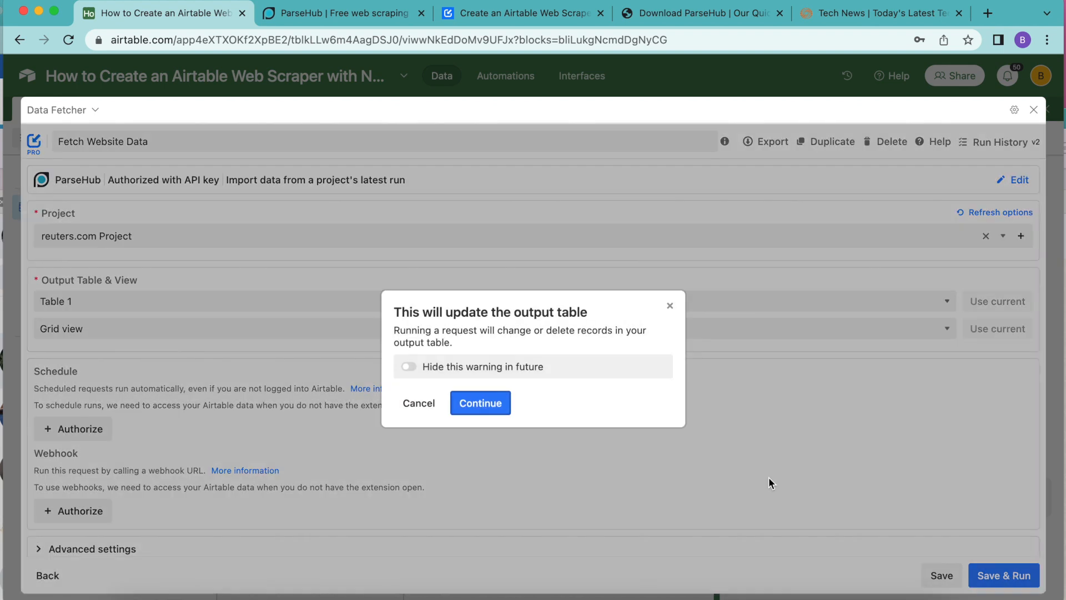
click(479, 403)
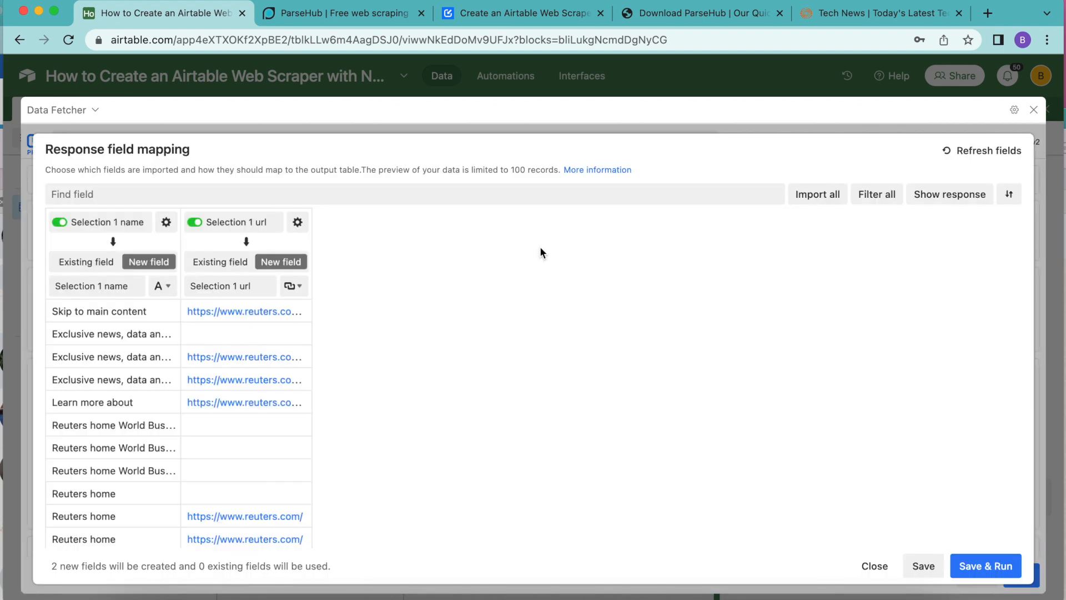
mouse_move(609, 409)
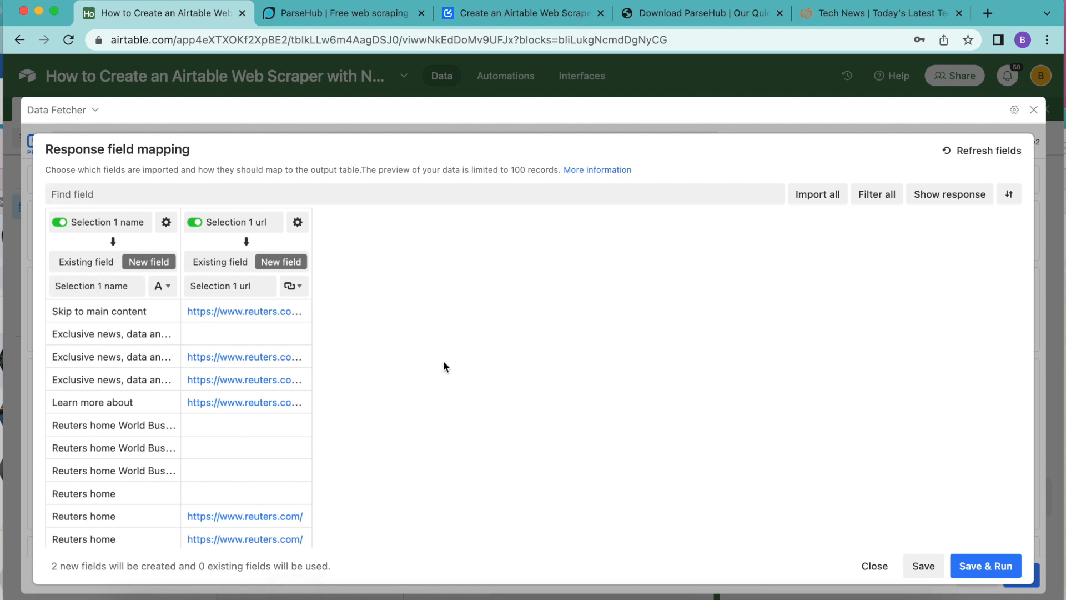
mouse_move(553, 346)
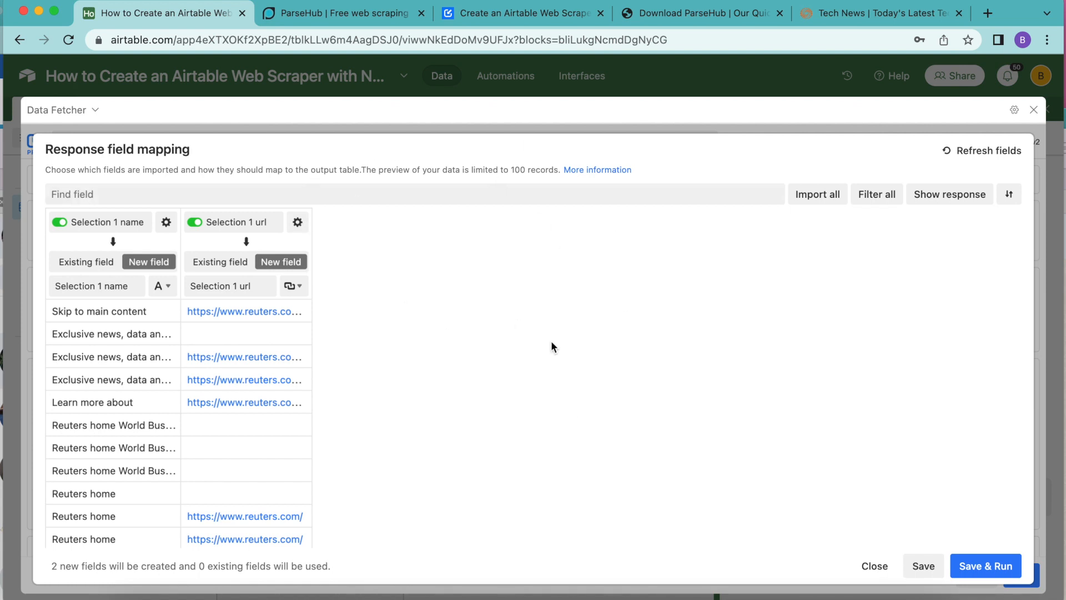
mouse_move(394, 236)
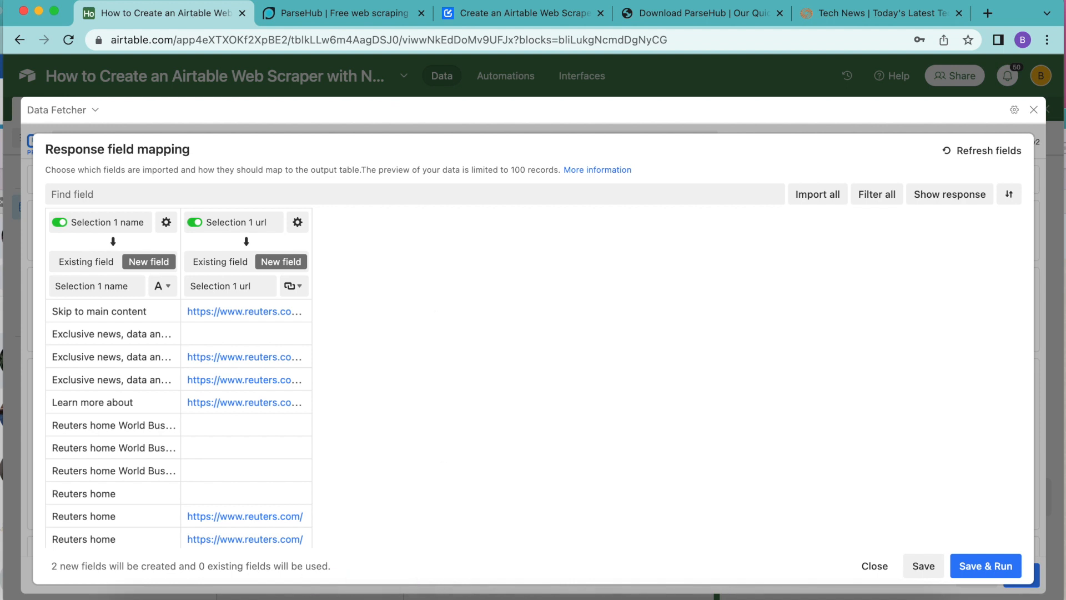
mouse_move(172, 467)
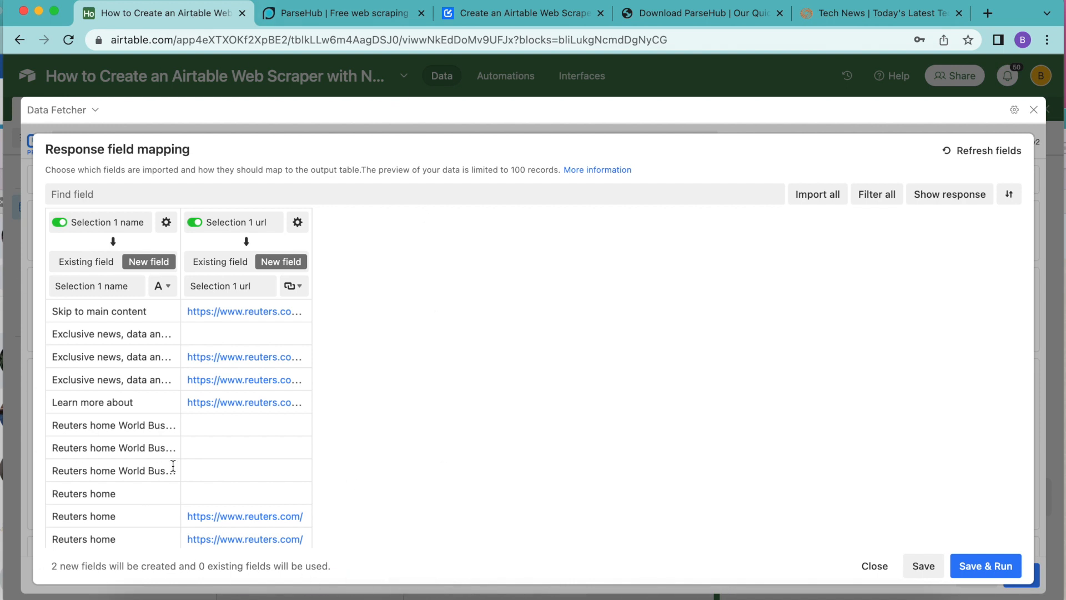
mouse_move(448, 383)
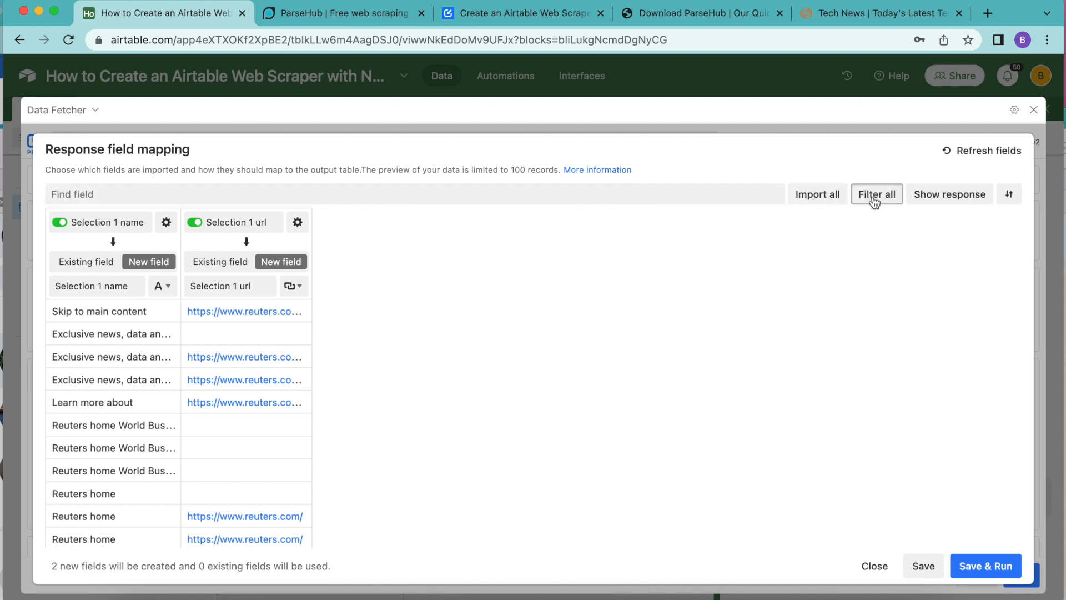
click(877, 194)
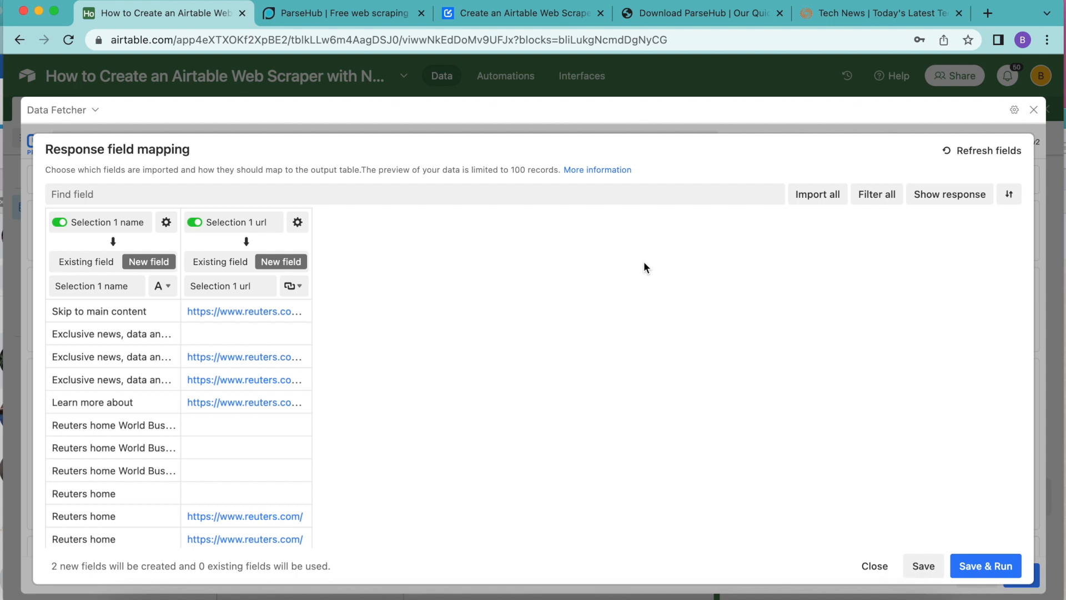
mouse_move(921, 360)
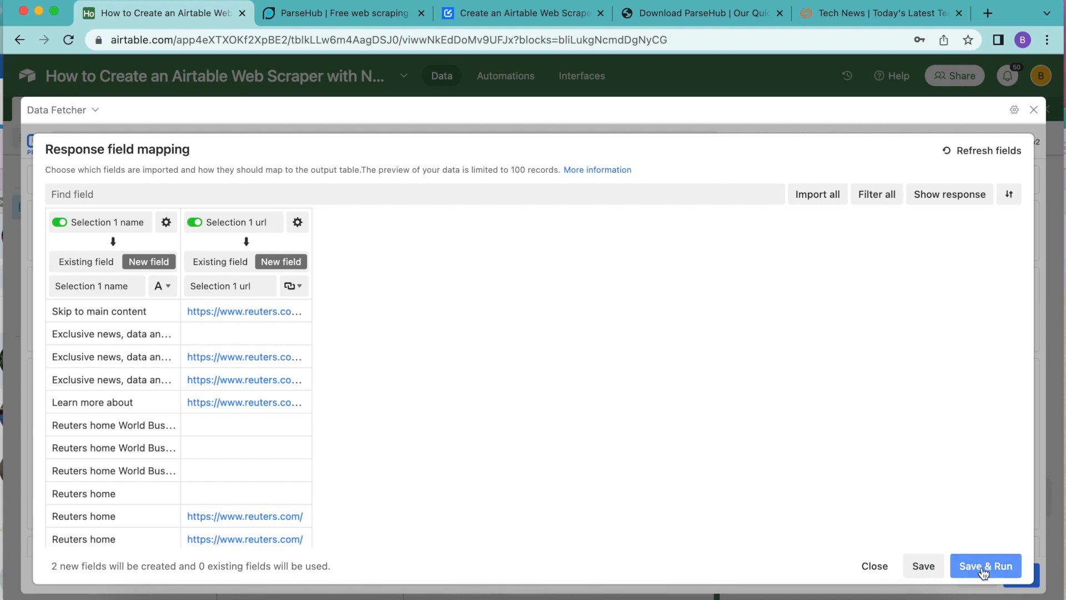
- Save the response field mapping and run the import into Table 1
click(986, 566)
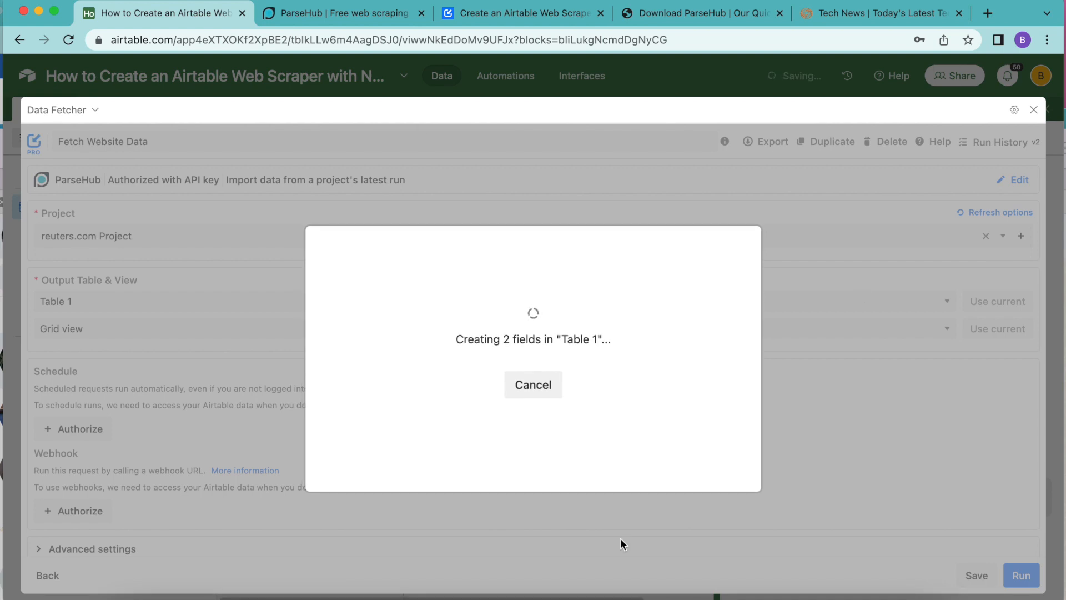
mouse_move(489, 573)
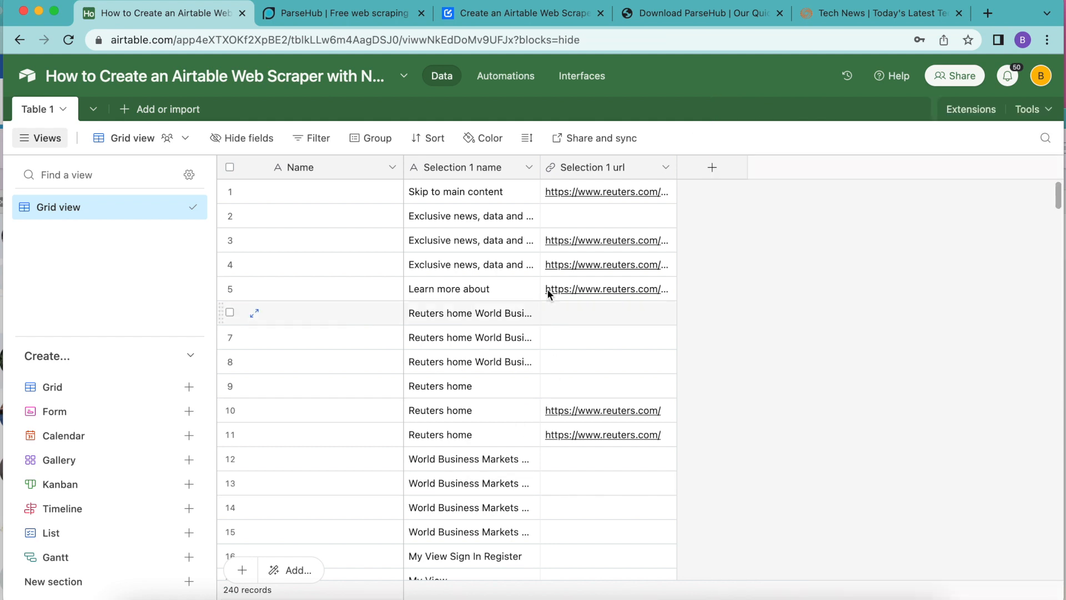
mouse_move(735, 324)
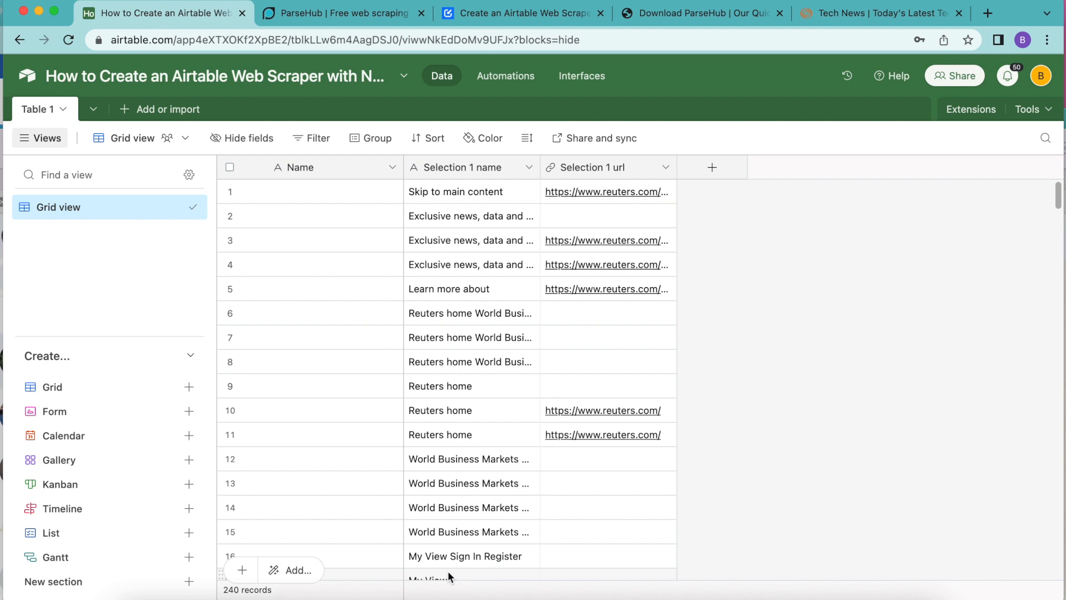
mouse_move(971, 116)
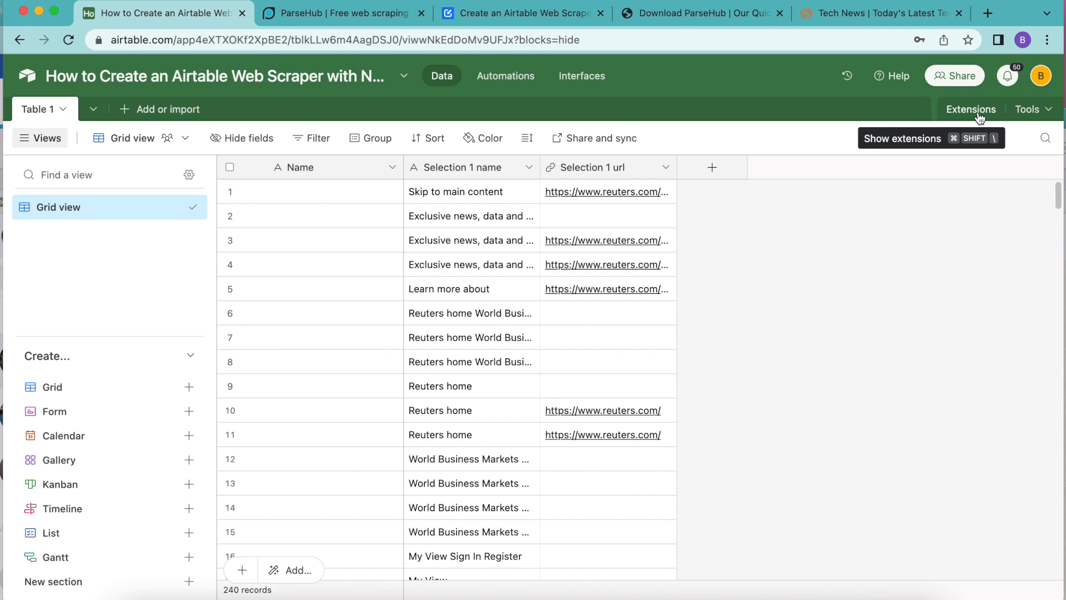
mouse_move(954, 117)
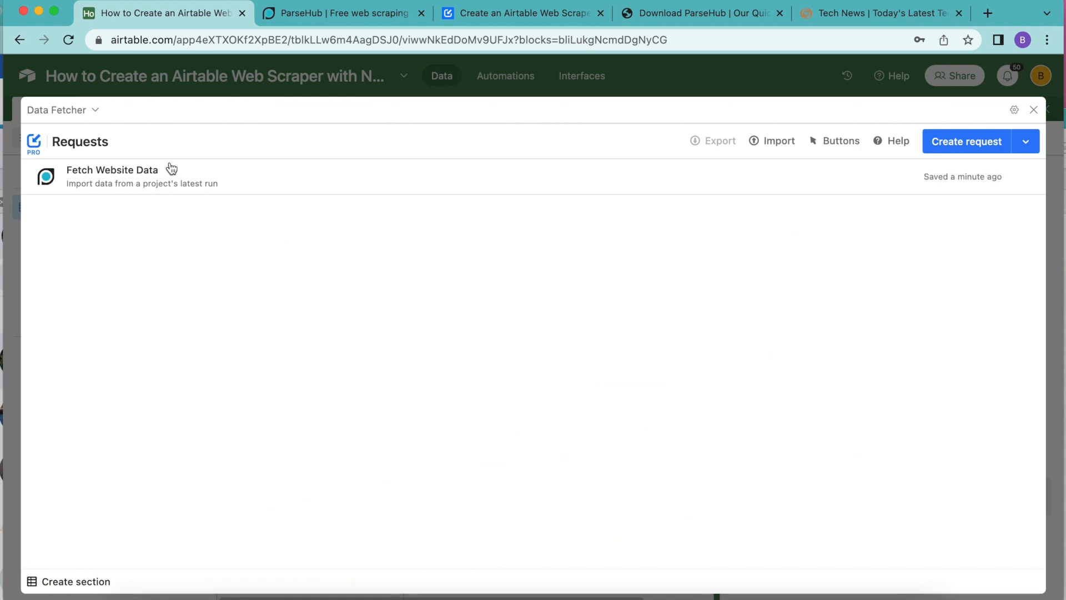
mouse_move(567, 284)
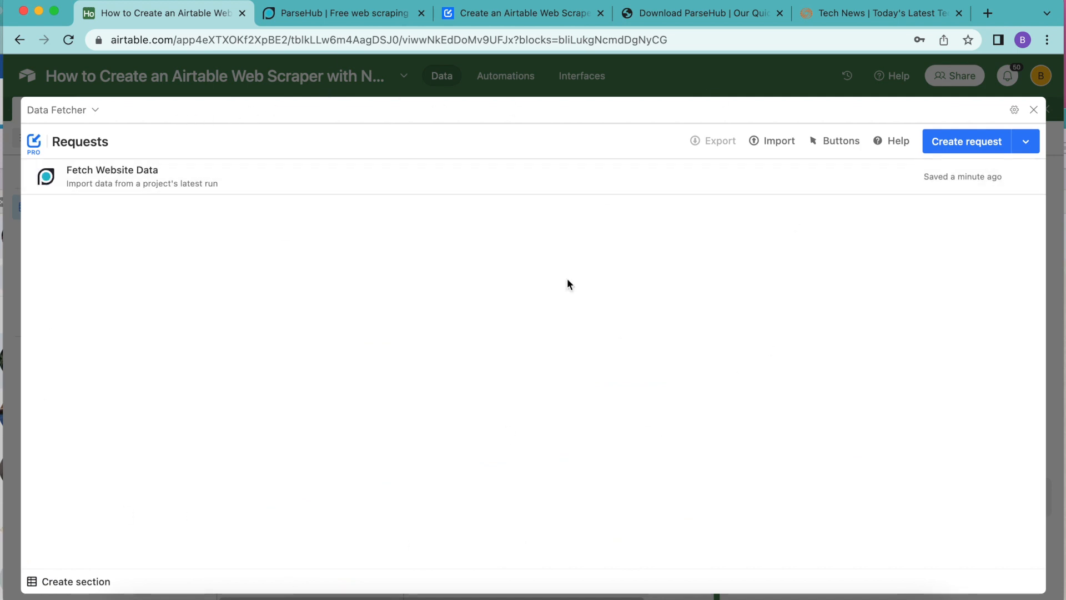
mouse_move(109, 179)
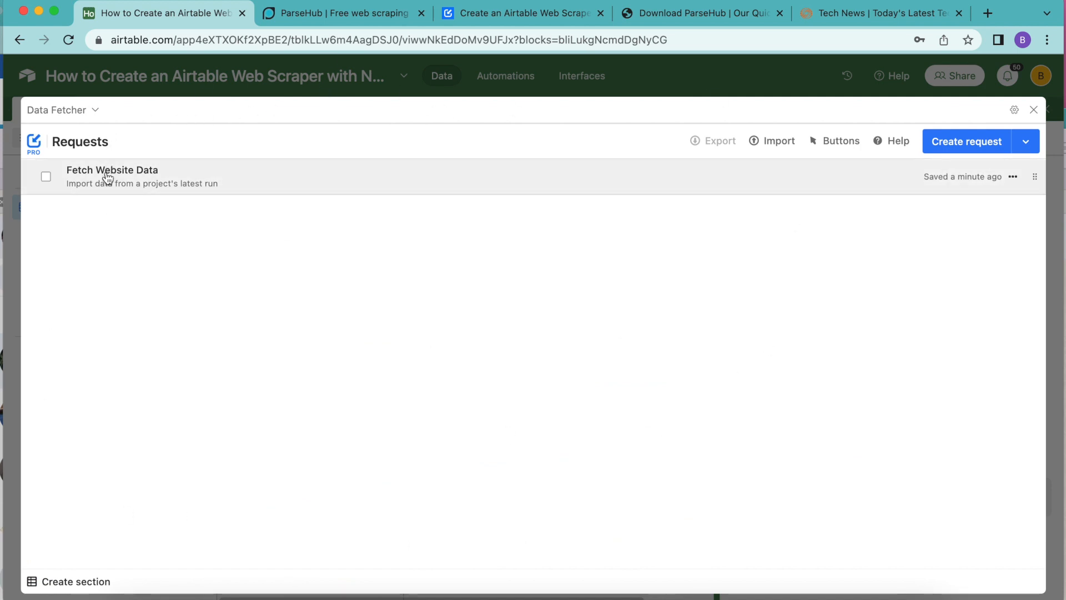
- Reopen the Fetch Website Data request and scroll to its Schedule section
click(112, 170)
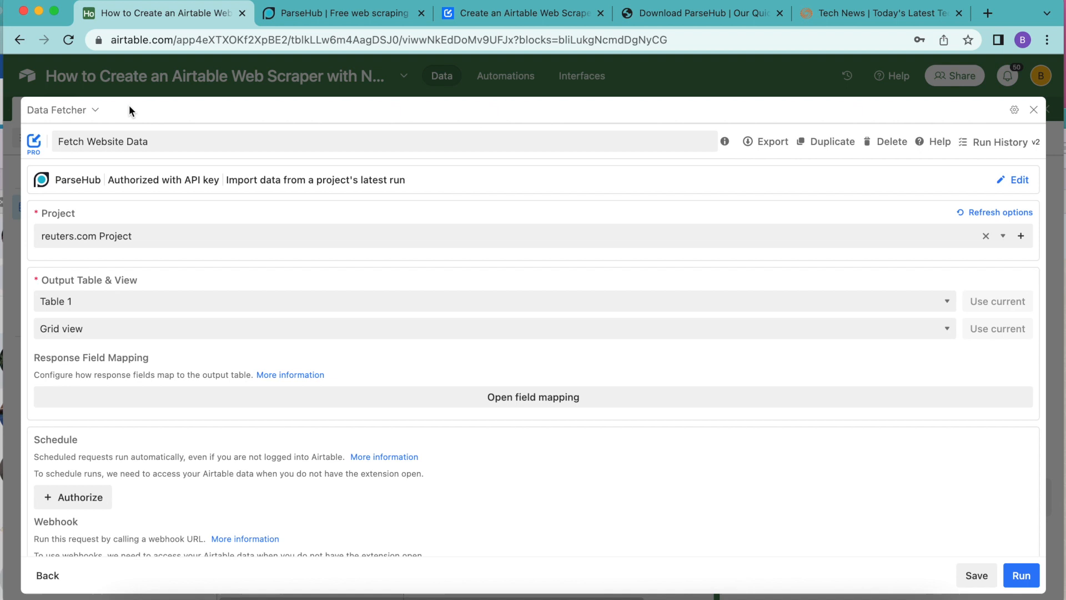
scroll(down, 3)
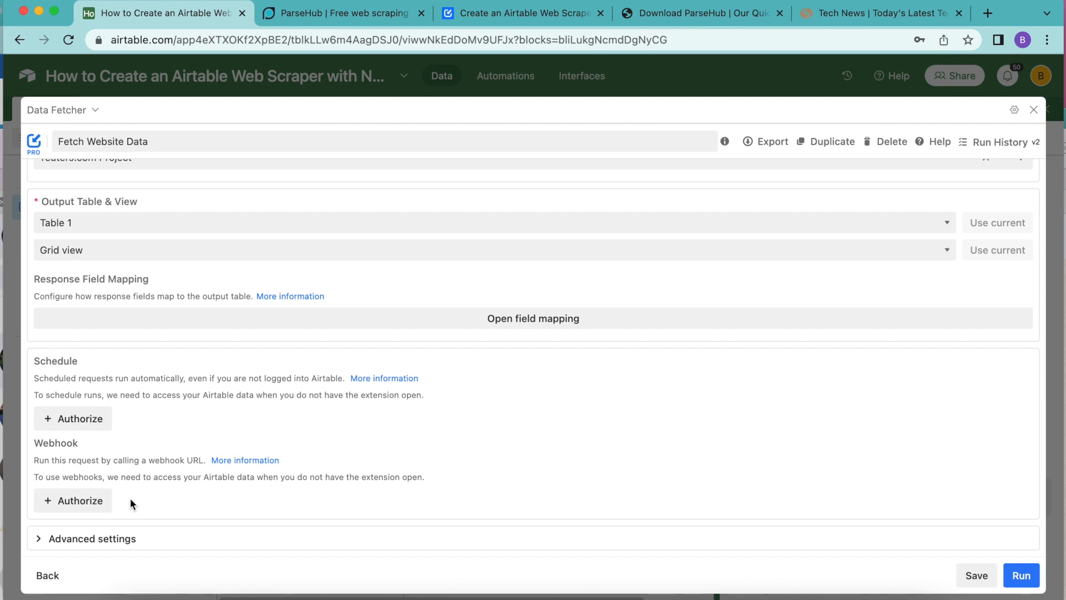
mouse_move(8, 481)
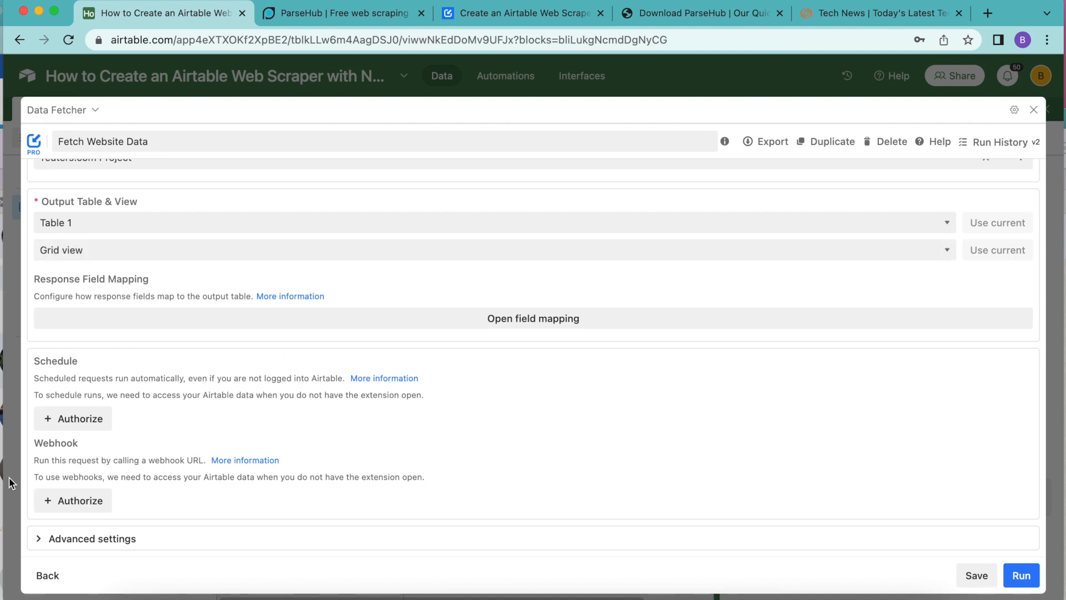
mouse_move(75, 286)
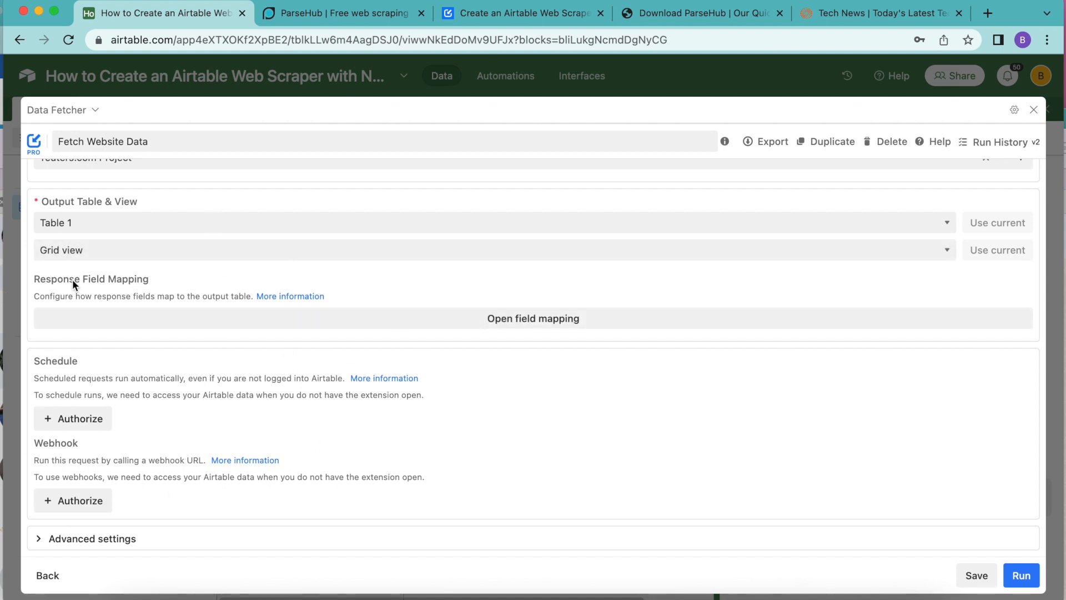
mouse_move(38, 373)
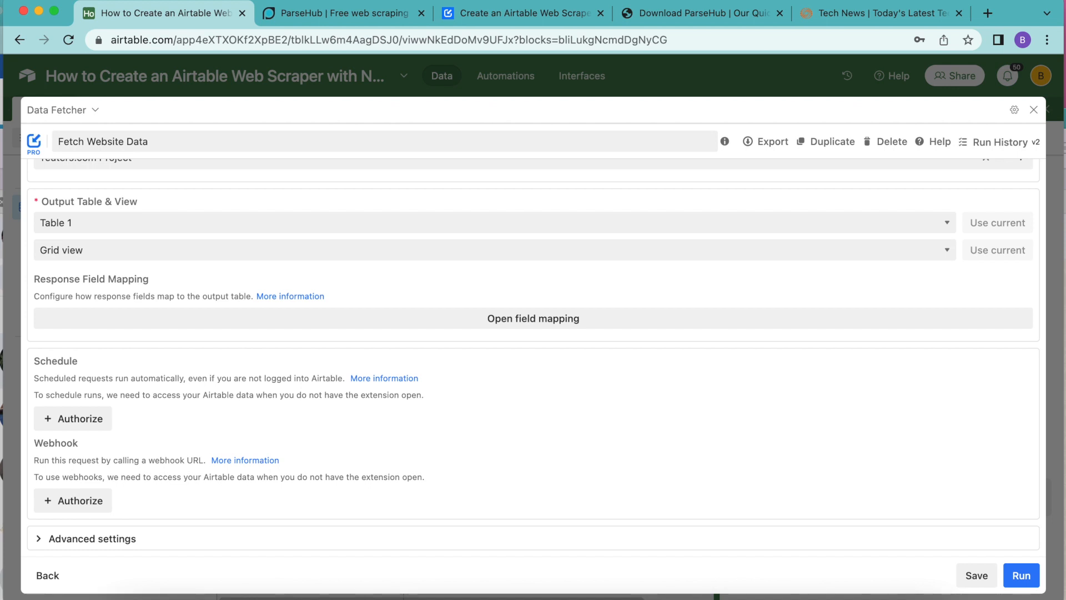
mouse_move(269, 251)
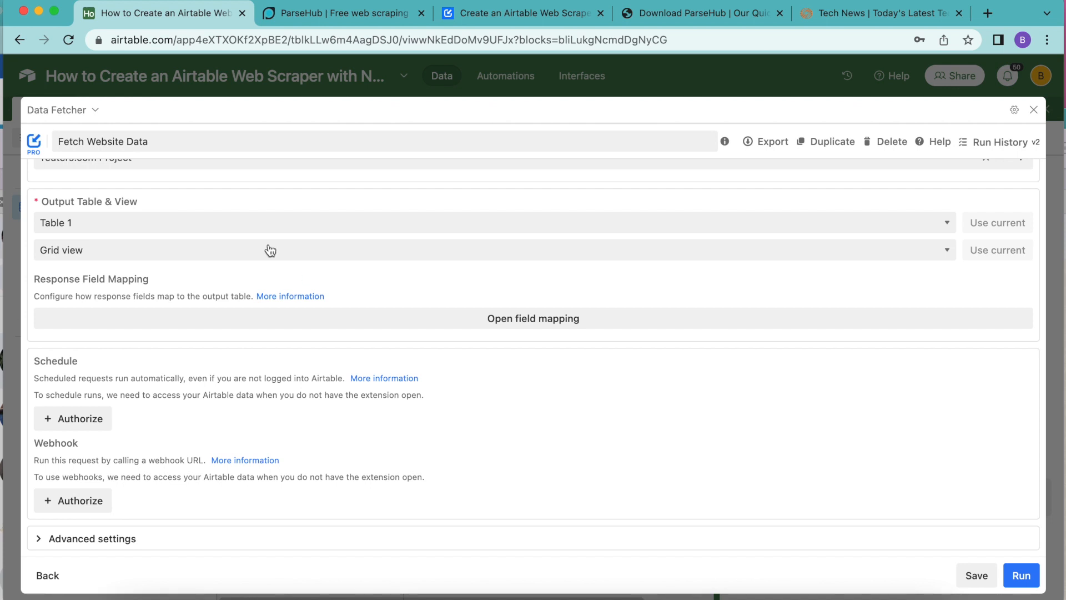
mouse_move(195, 291)
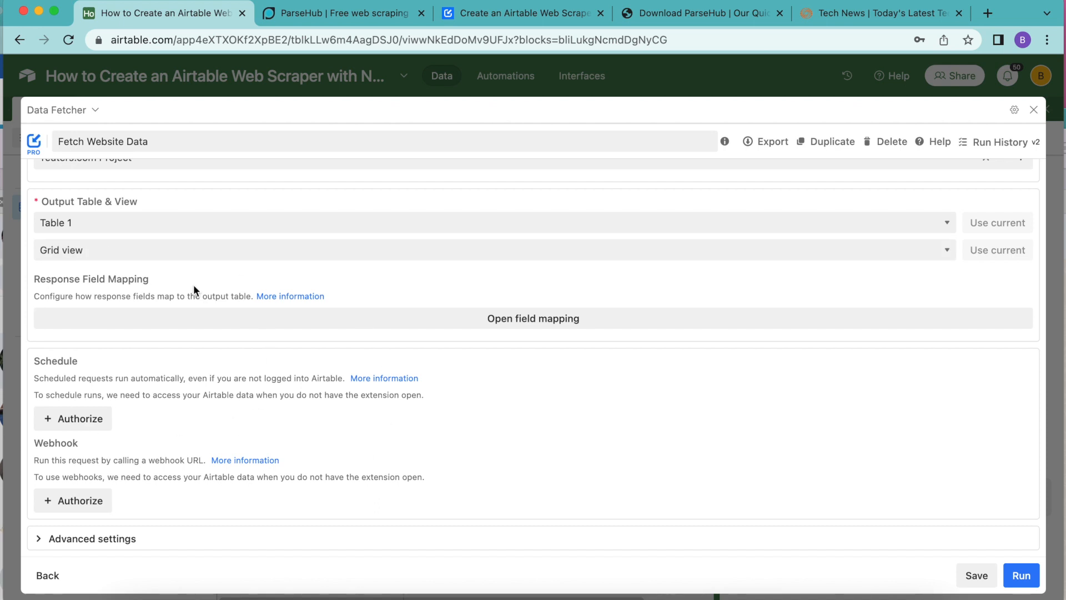
- Authorize Data Fetcher for all current and future bases in all workspaces
click(72, 417)
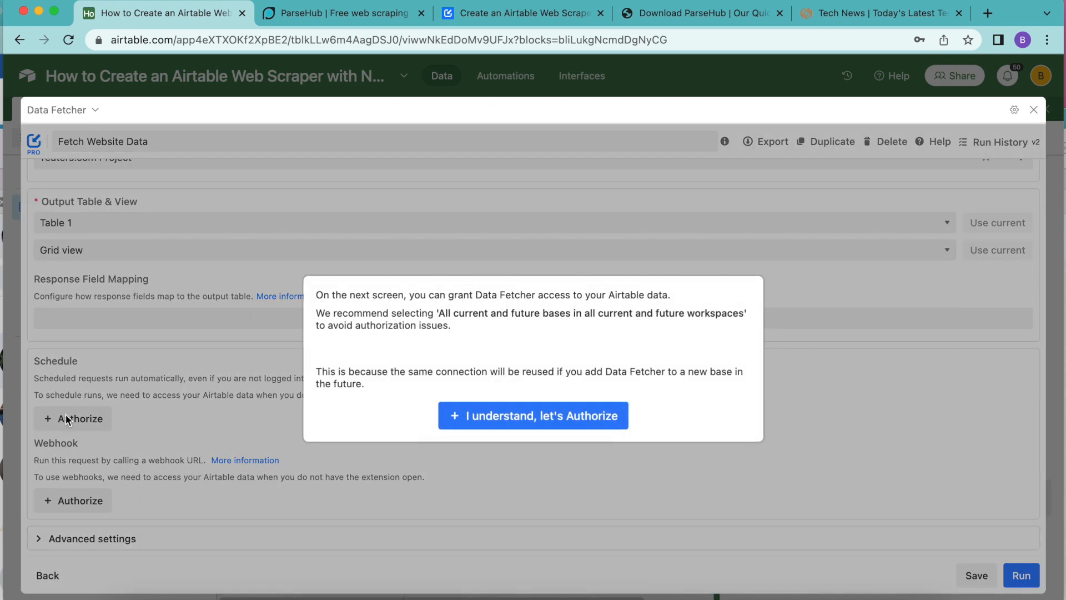
click(533, 415)
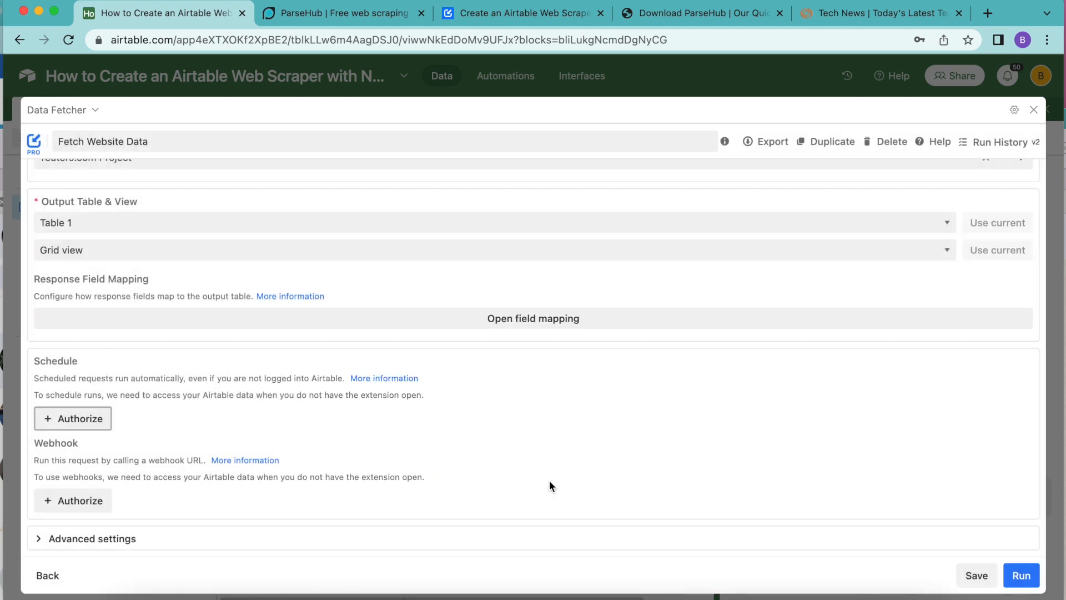
click(73, 419)
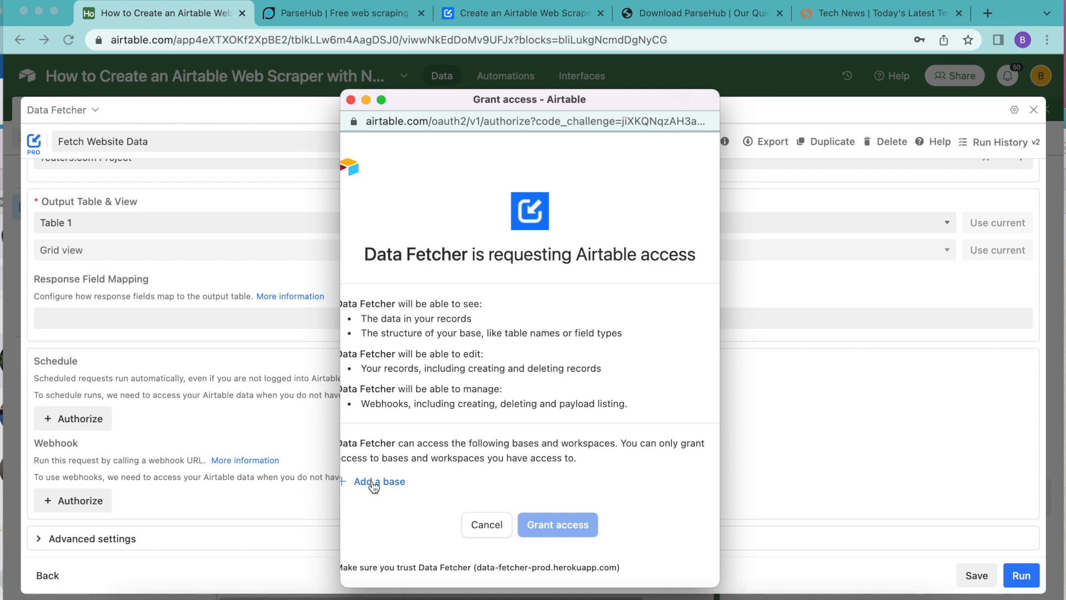
click(380, 481)
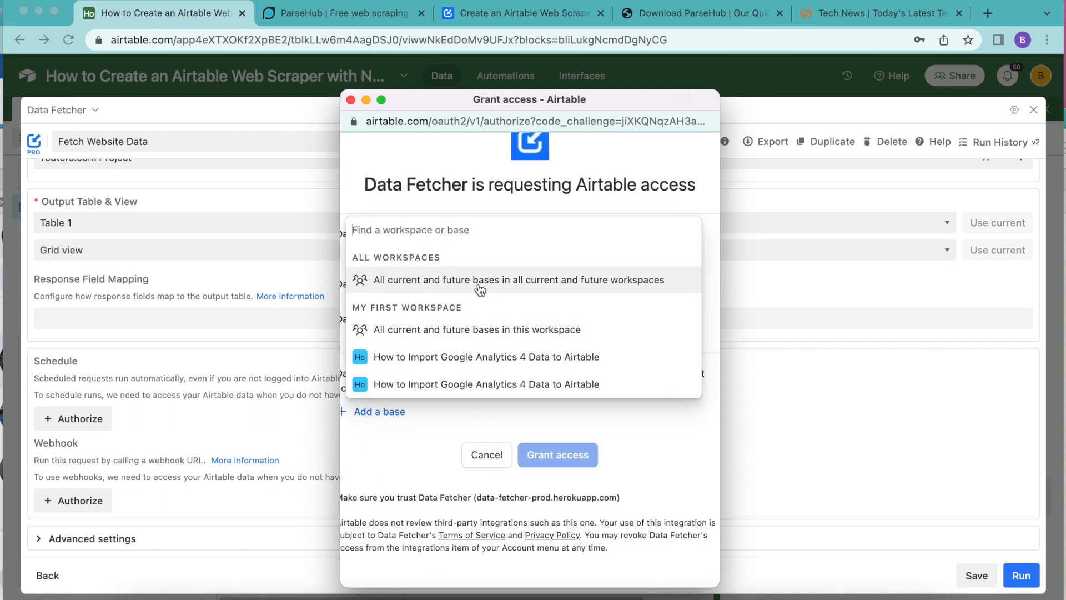
click(520, 280)
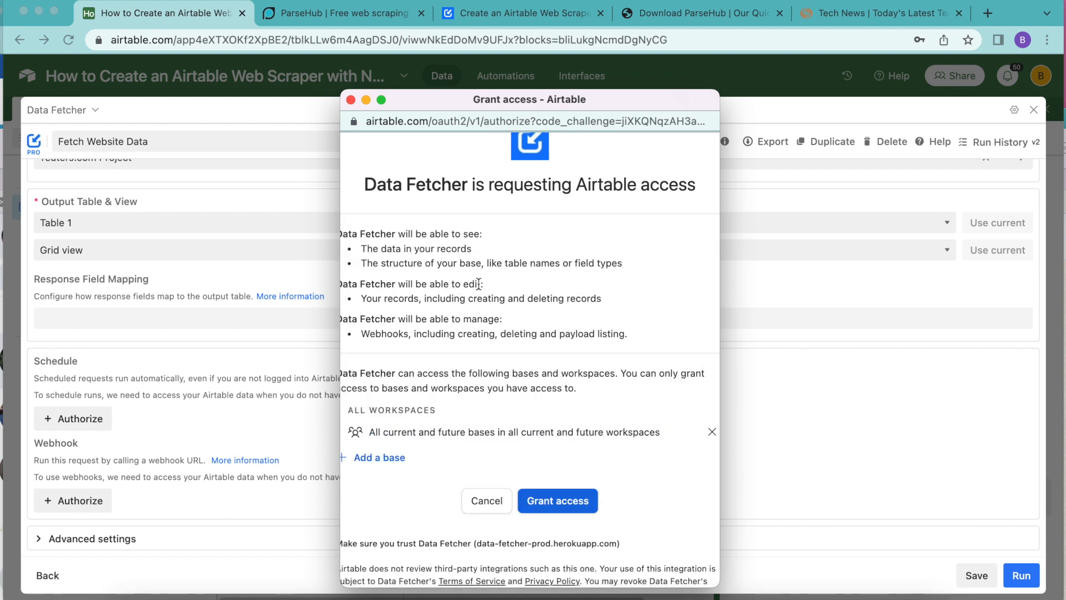
mouse_move(569, 501)
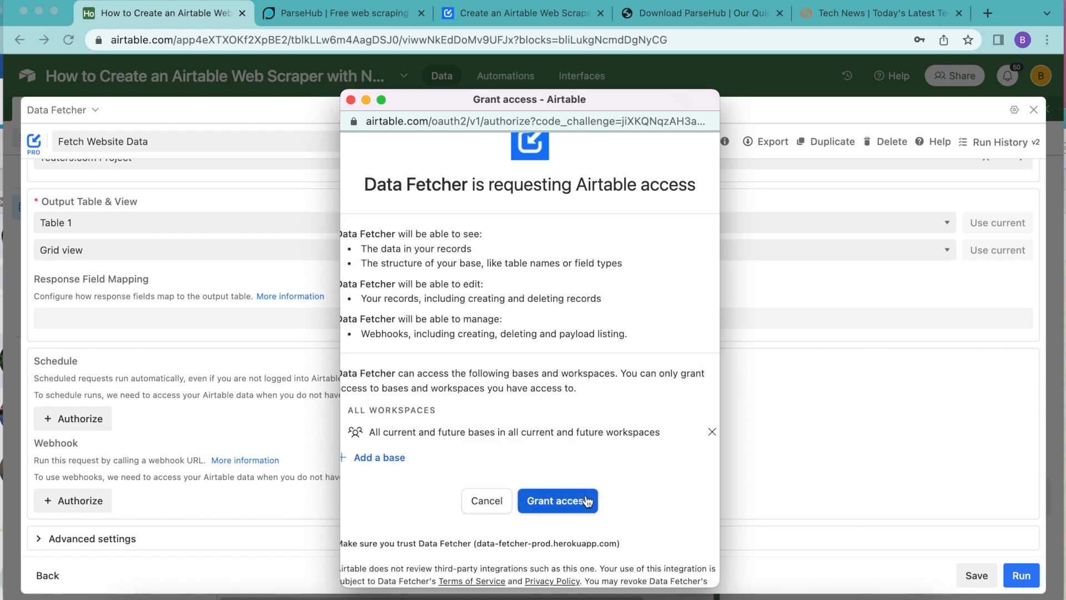
click(557, 501)
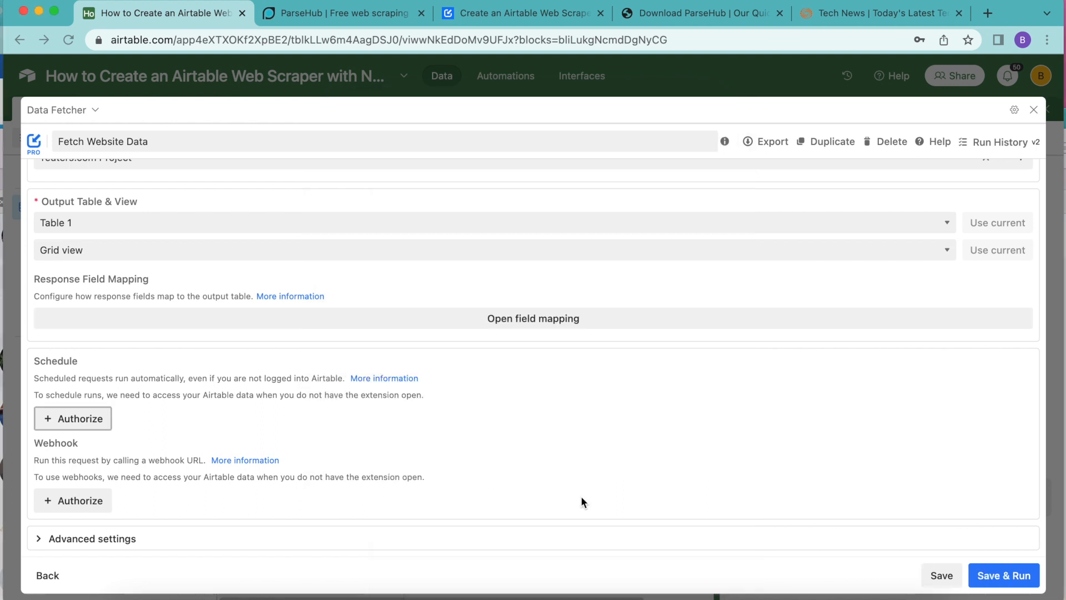
- Schedule the request hourly every day, save it and close the Extensions panel
click(73, 417)
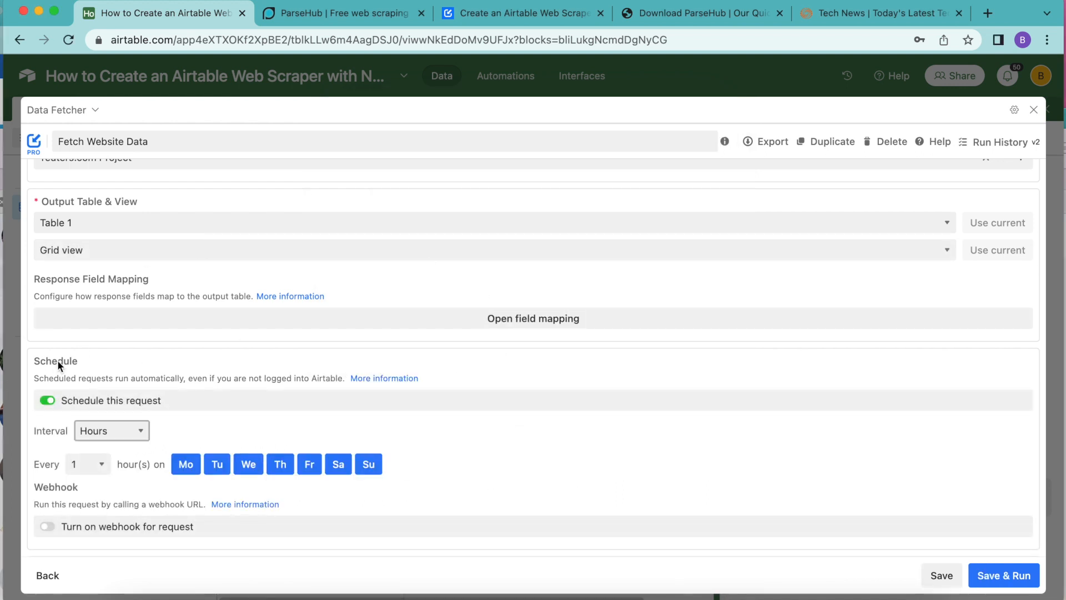
click(111, 431)
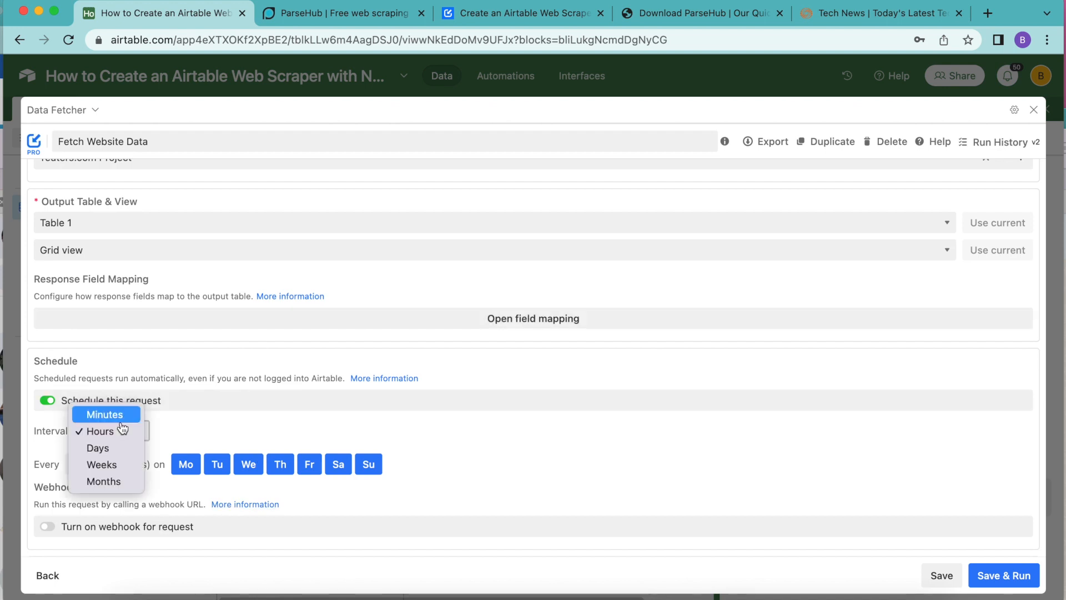
mouse_move(105, 481)
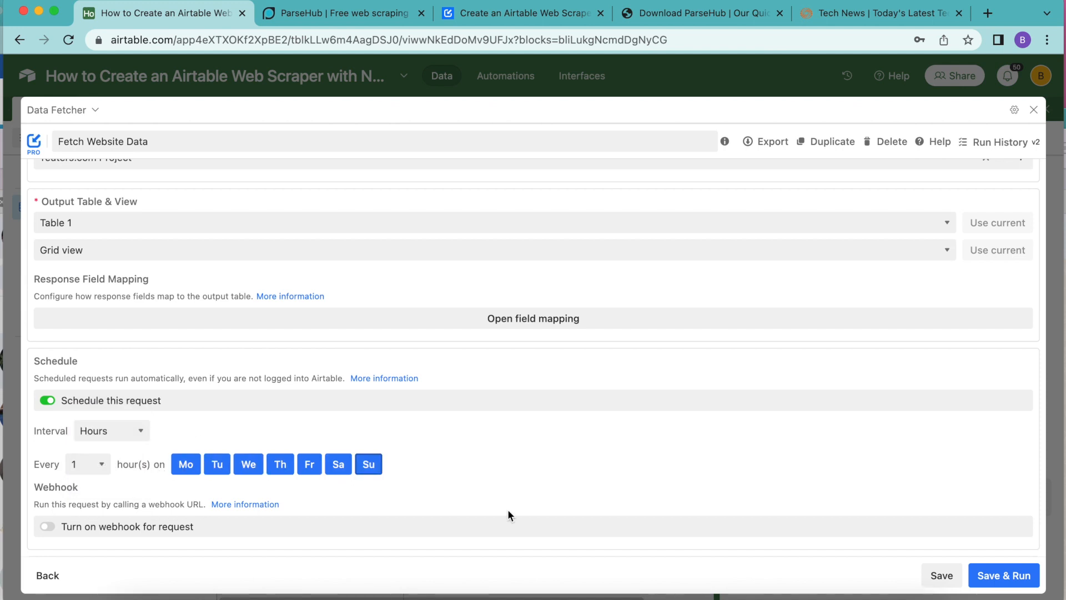
click(942, 575)
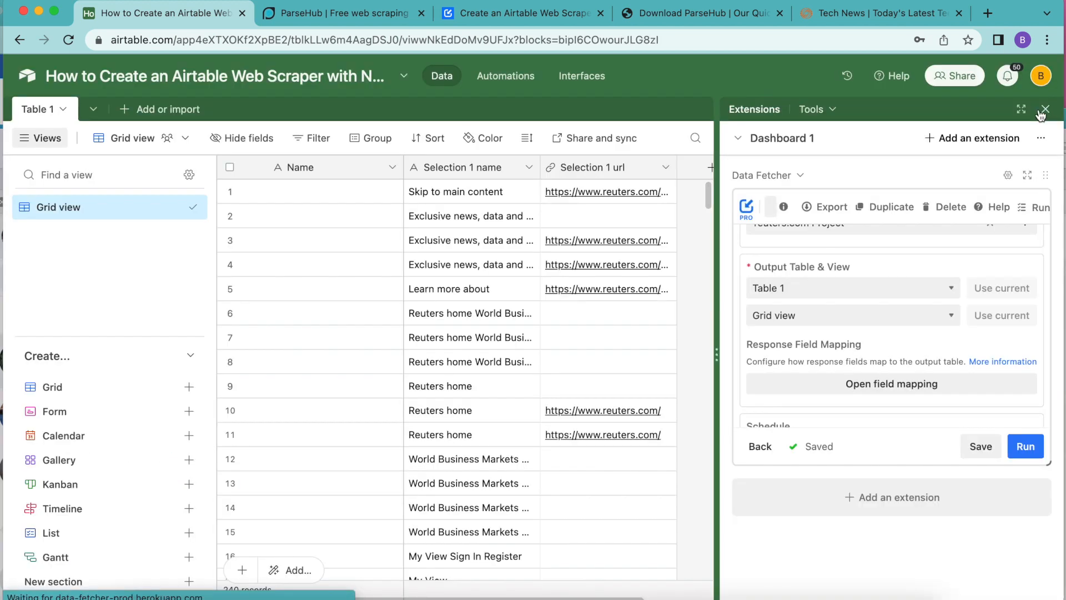
click(1044, 109)
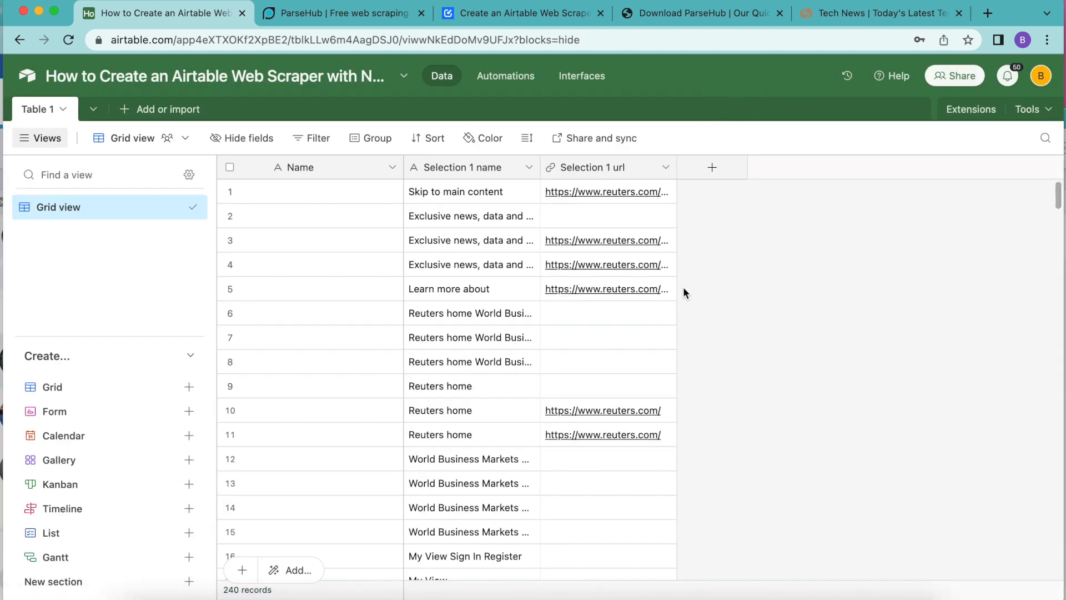
mouse_move(32, 76)
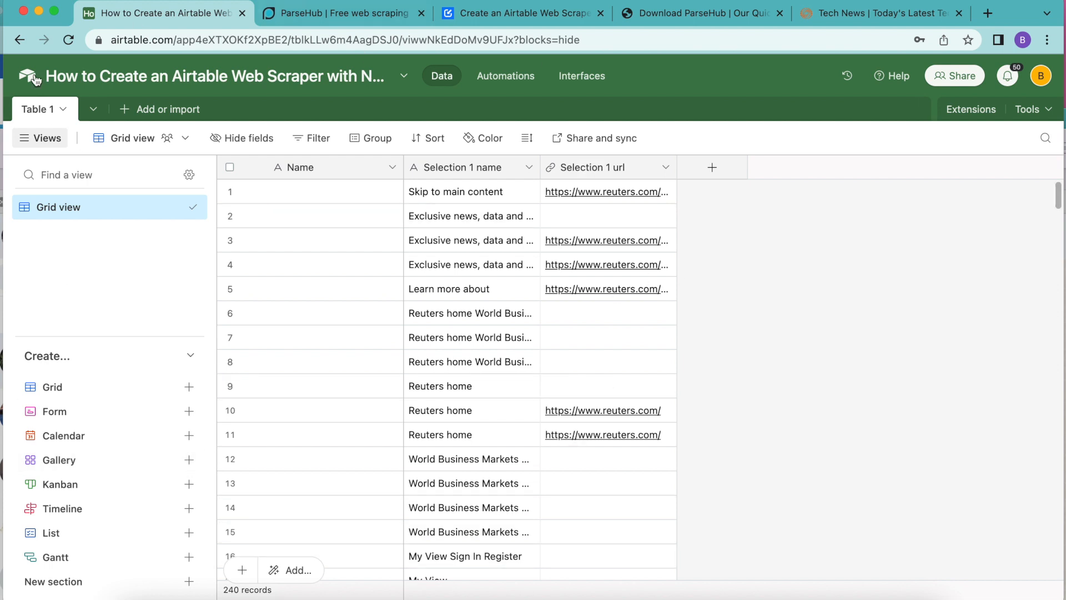
mouse_move(391, 121)
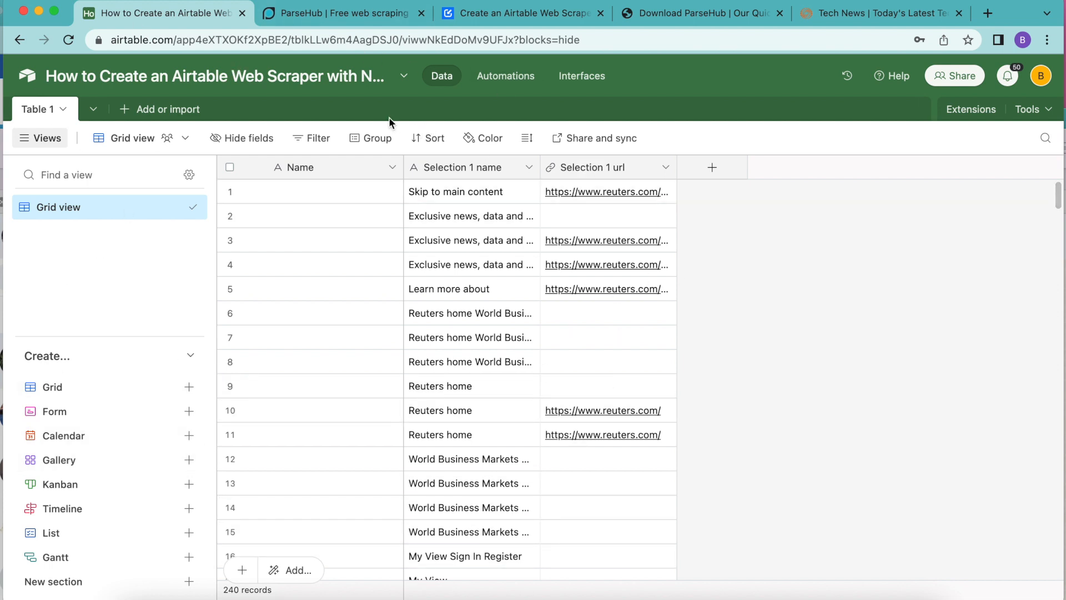
mouse_move(342, 13)
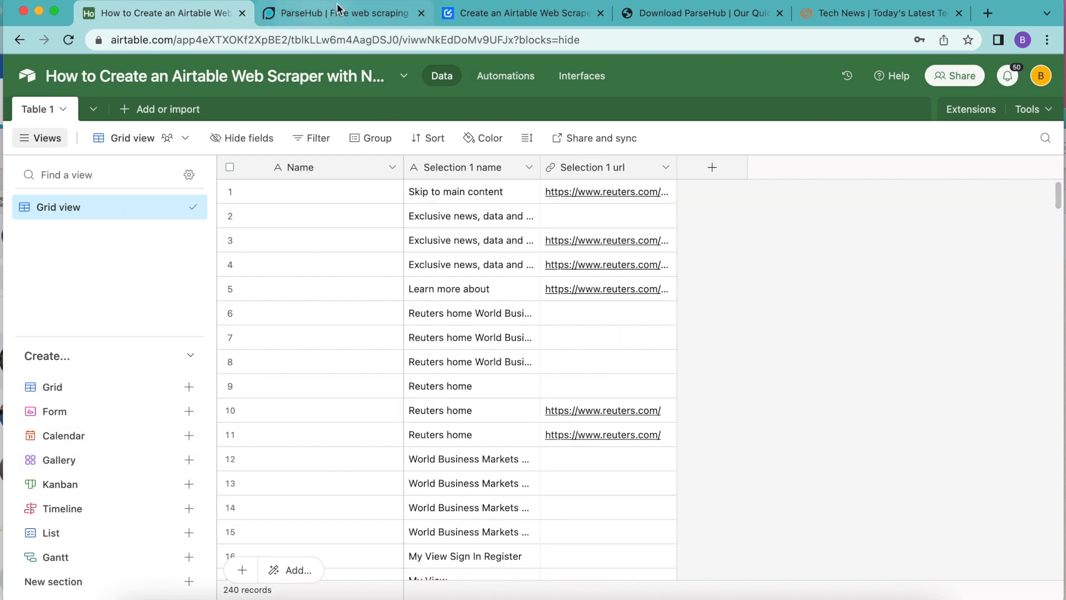
click(531, 14)
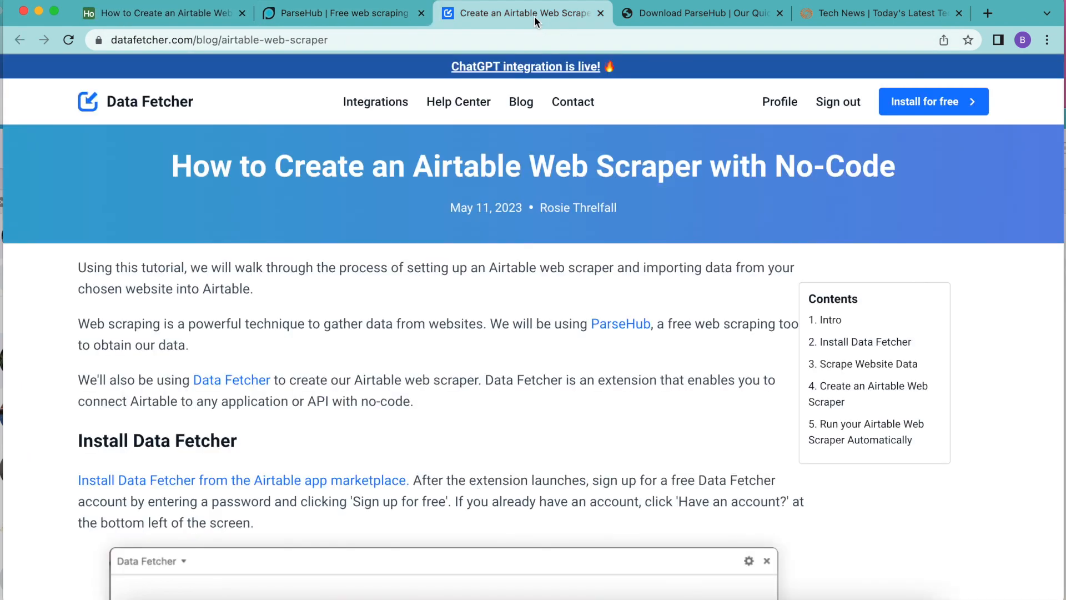
mouse_move(272, 303)
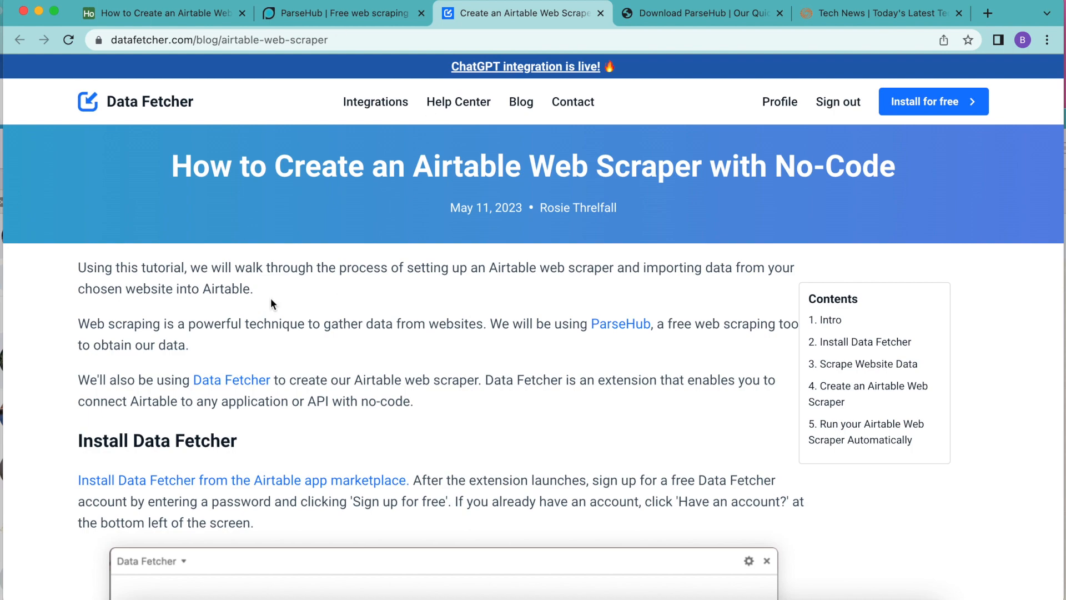
- Scroll the tutorial down to its 'Run your Airtable Web Scraper Automatically' section
scroll(down, 3)
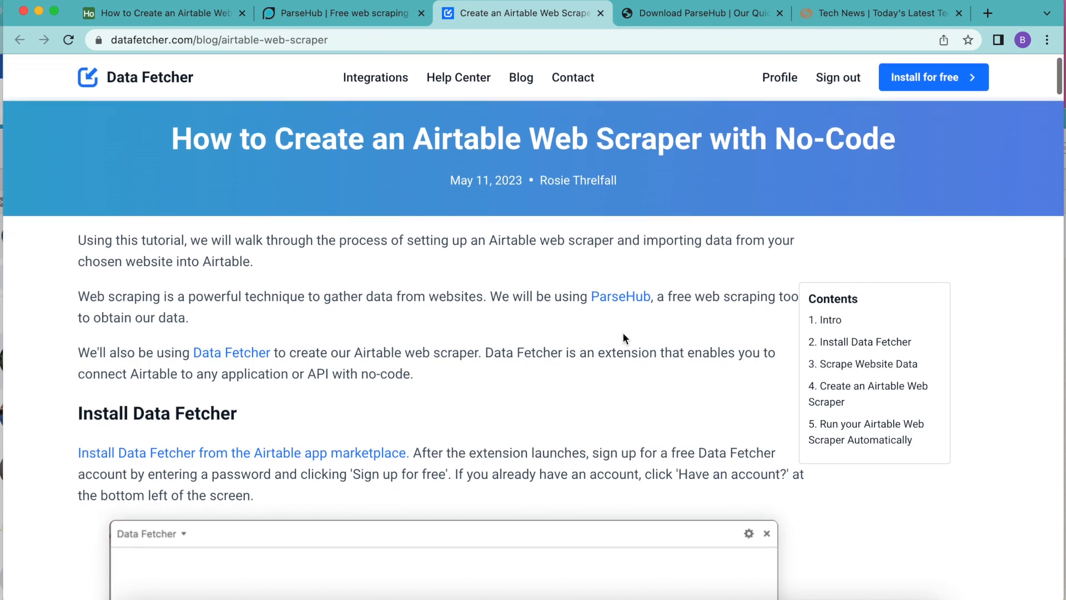
scroll(down, 3)
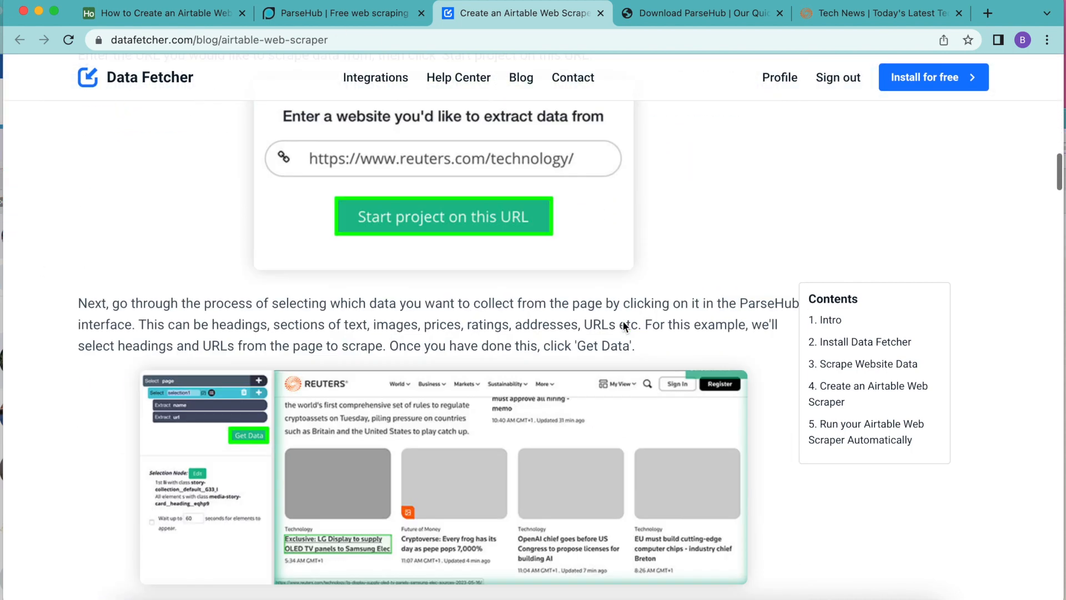
scroll(down, 3)
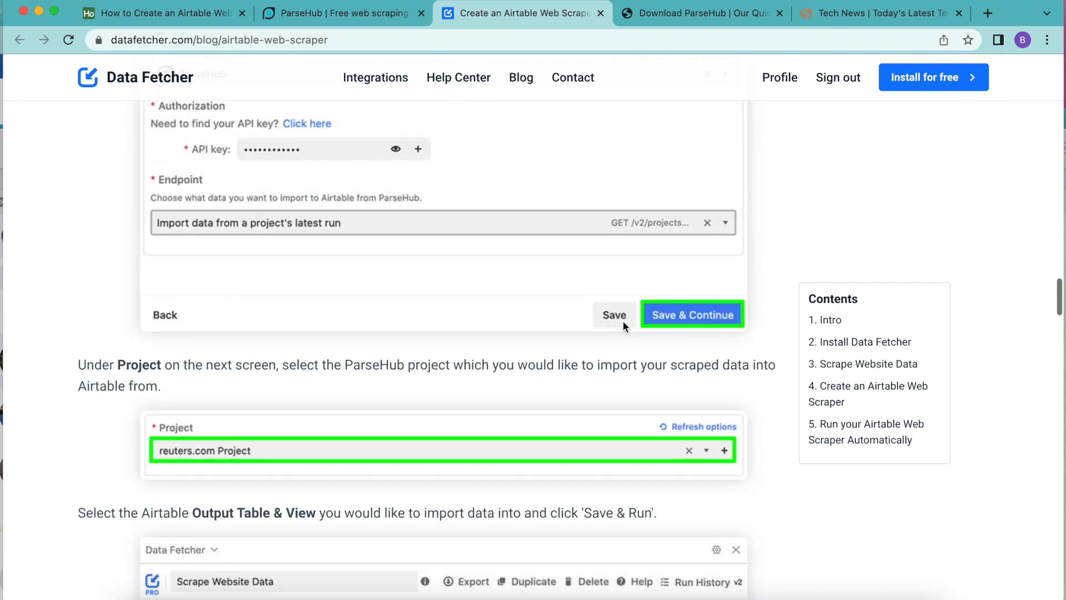
scroll(down, 3)
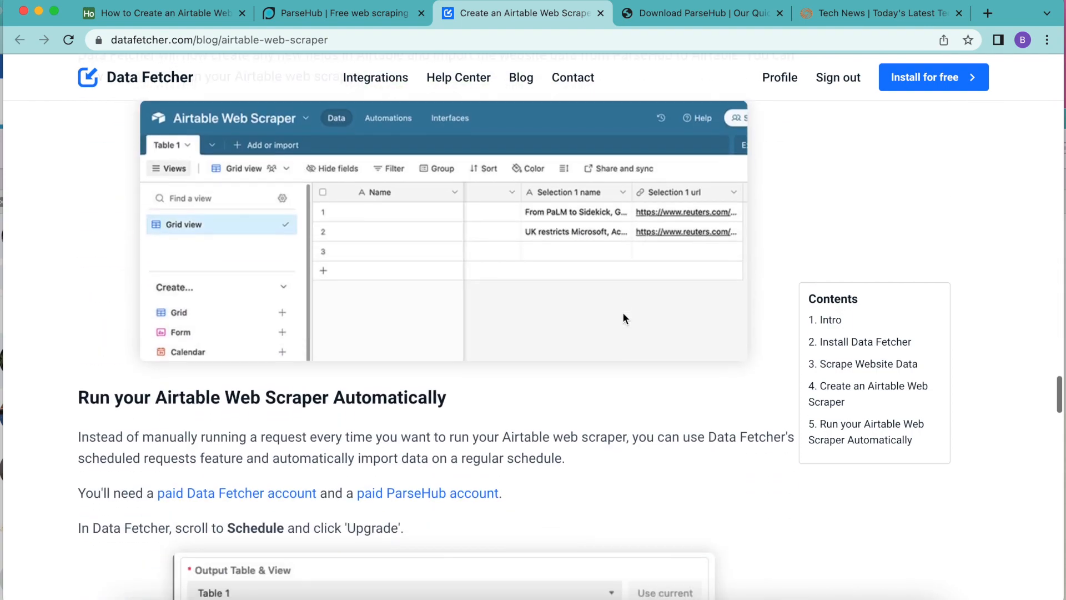